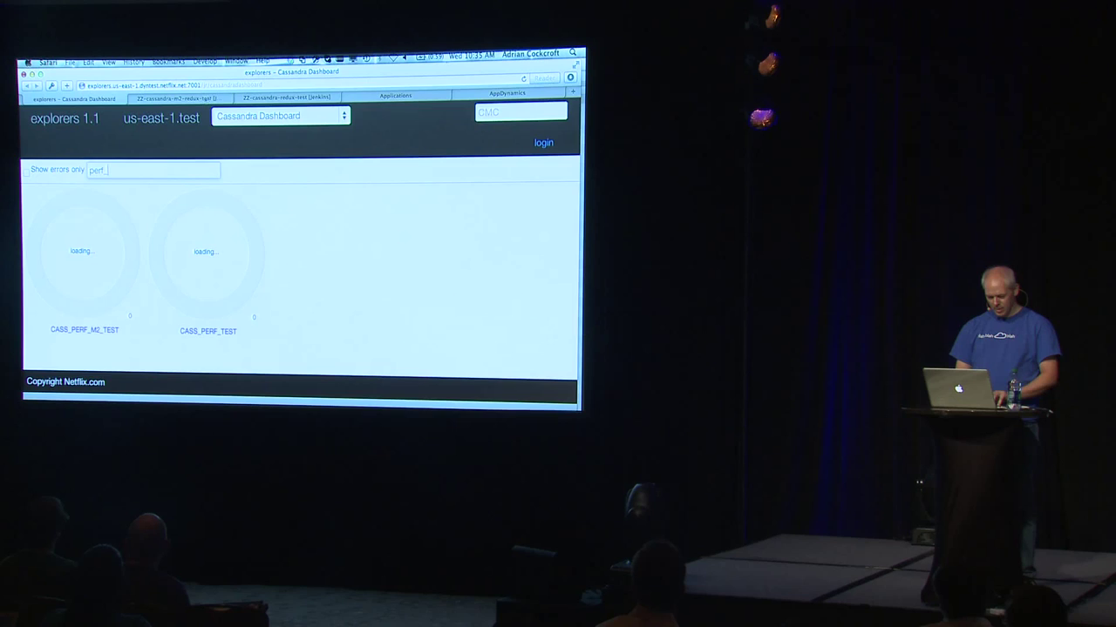
Bring up the Jenkins project page for ZZ-cassandra-redux-test from the Explorers dashboard
left_click(293, 98)
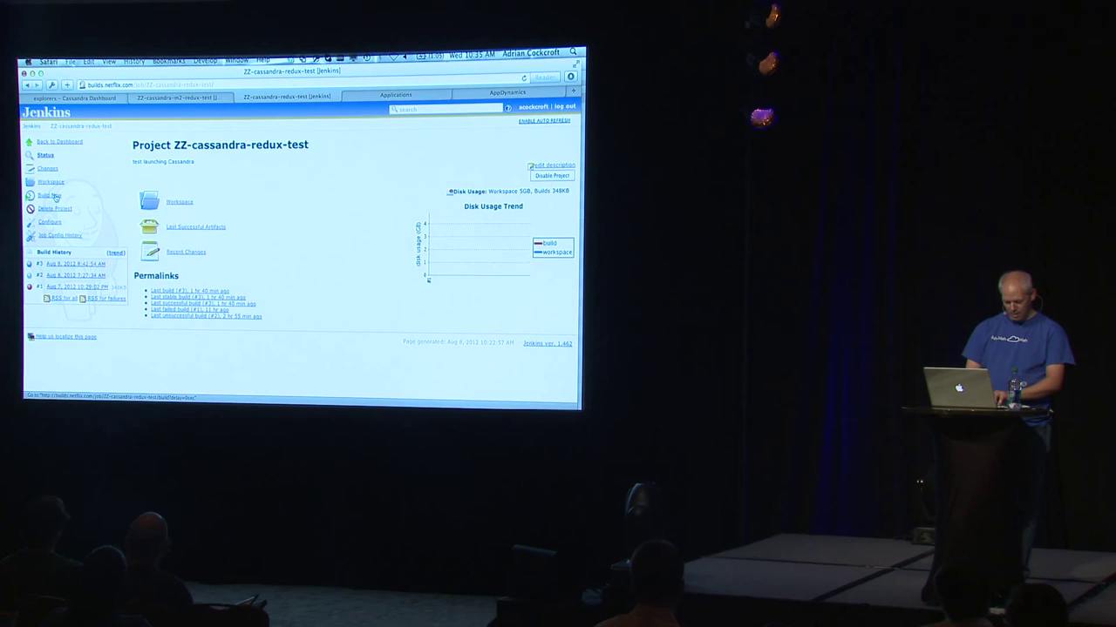
Bring up the Jenkins project page for ZZ-cassandra-m2-redux-test with its build history
left_click(181, 98)
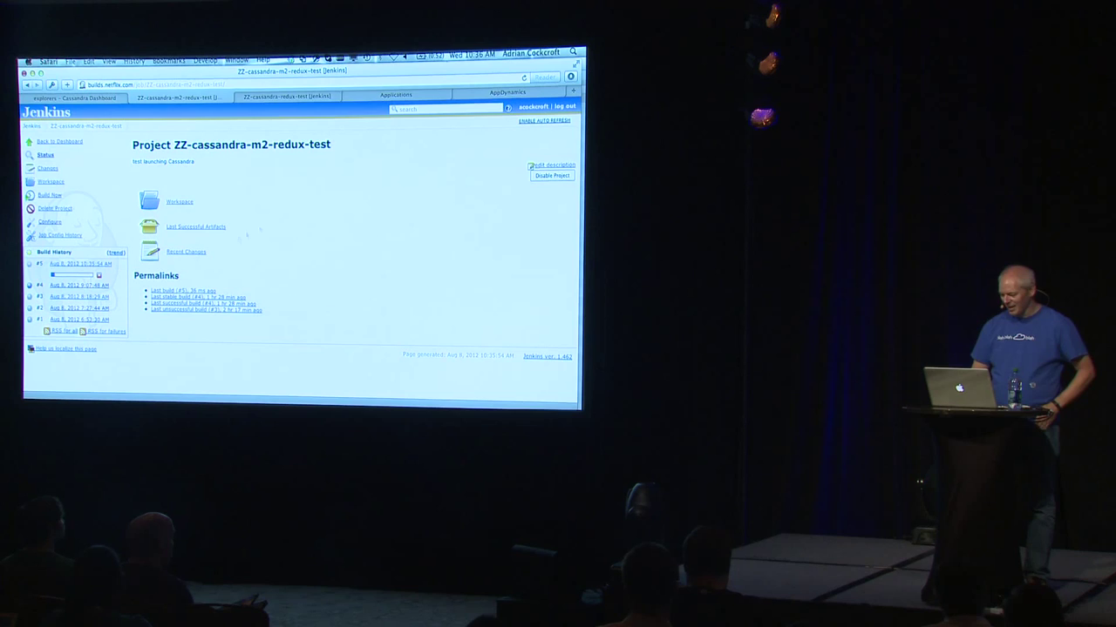
Move through Asgard's applications list to the AppDynamics m2.4xlarge vs hi1.4xlarge CPU/IOPS dashboard
left_click(395, 94)
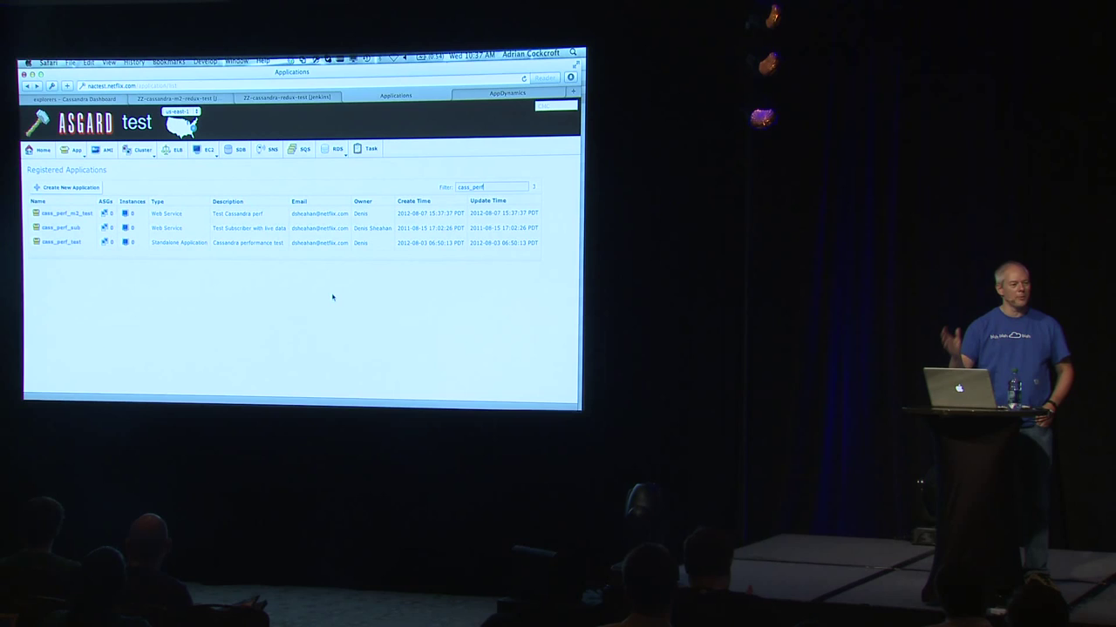
left_click(507, 96)
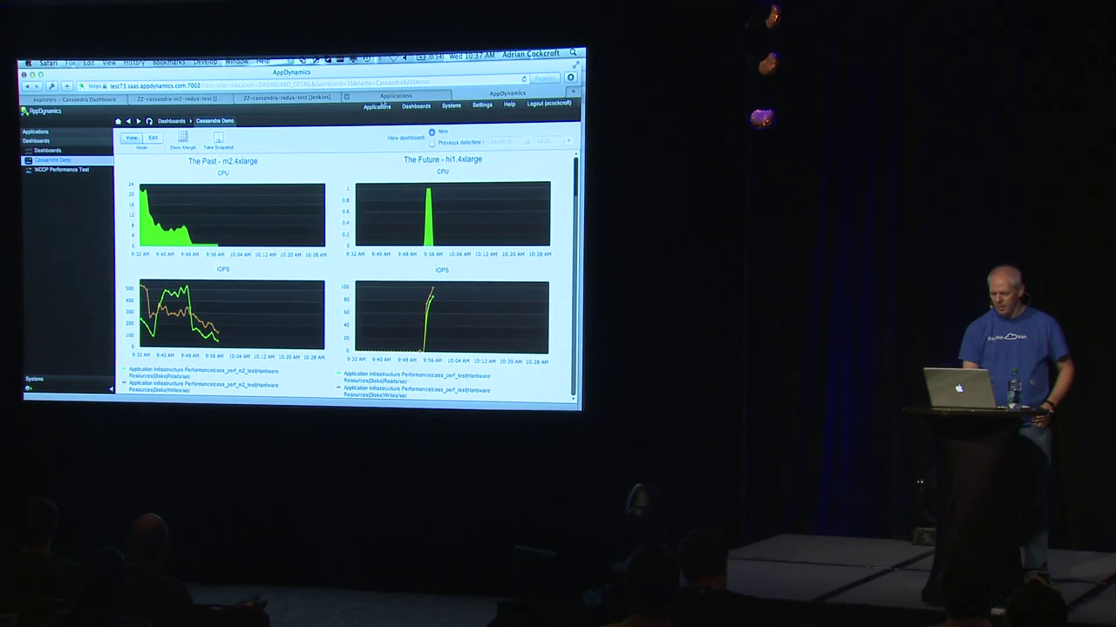
Return via the Jenkins tab to the Explorers dashboard with both CASS_PERF rings loading
left_click(184, 98)
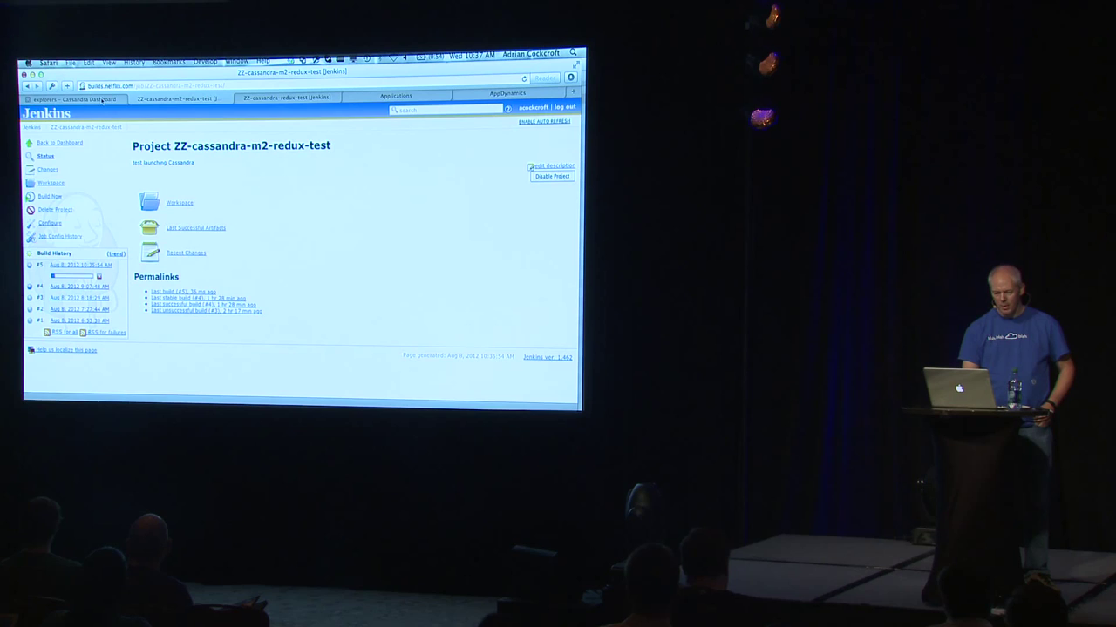
left_click(80, 99)
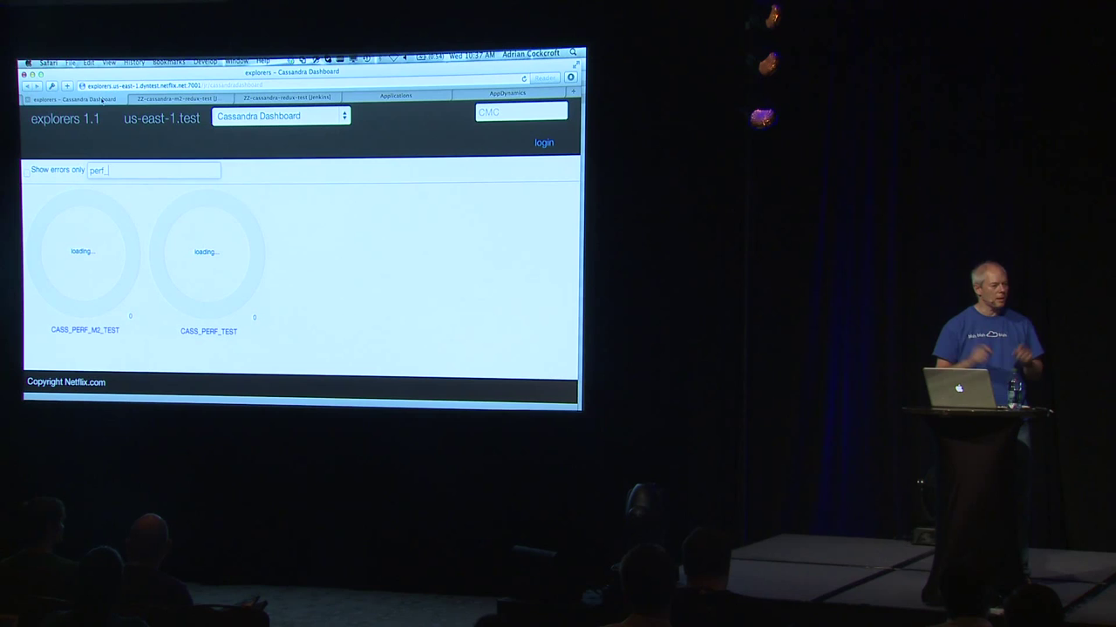
left_click(178, 99)
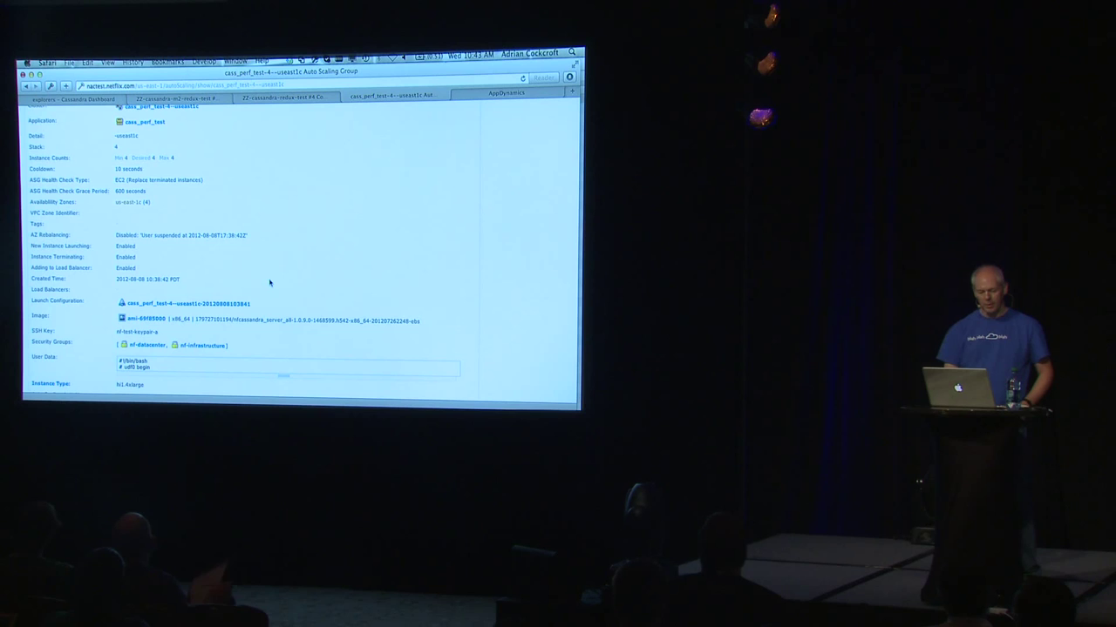
Scroll through the auto scaling group and instance details for cass_perf_test
scroll("down", 3)
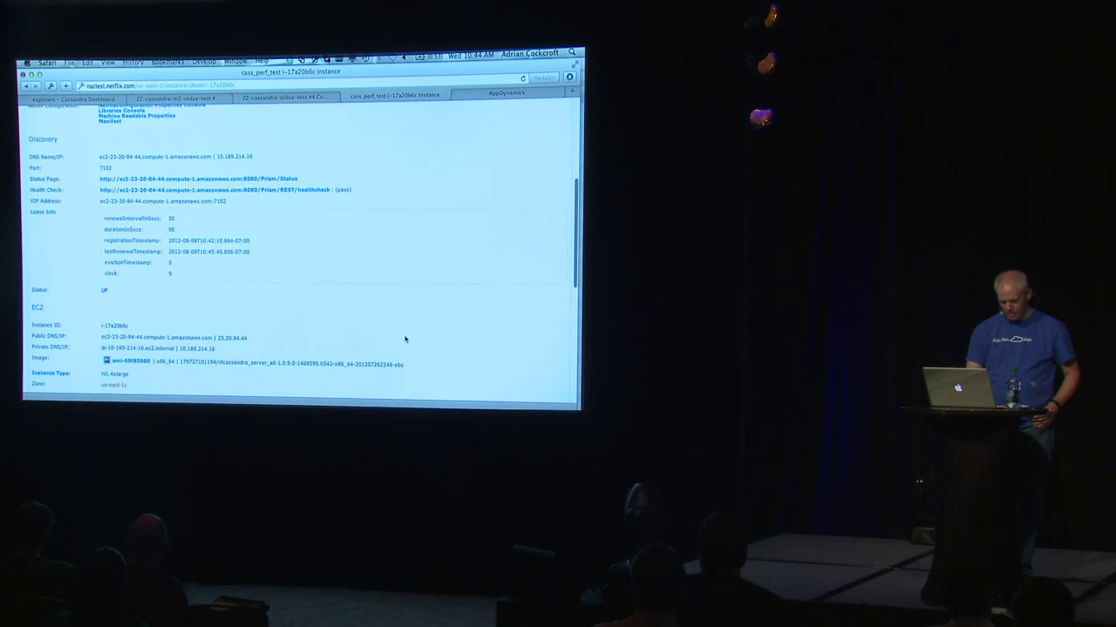
scroll("down", 3)
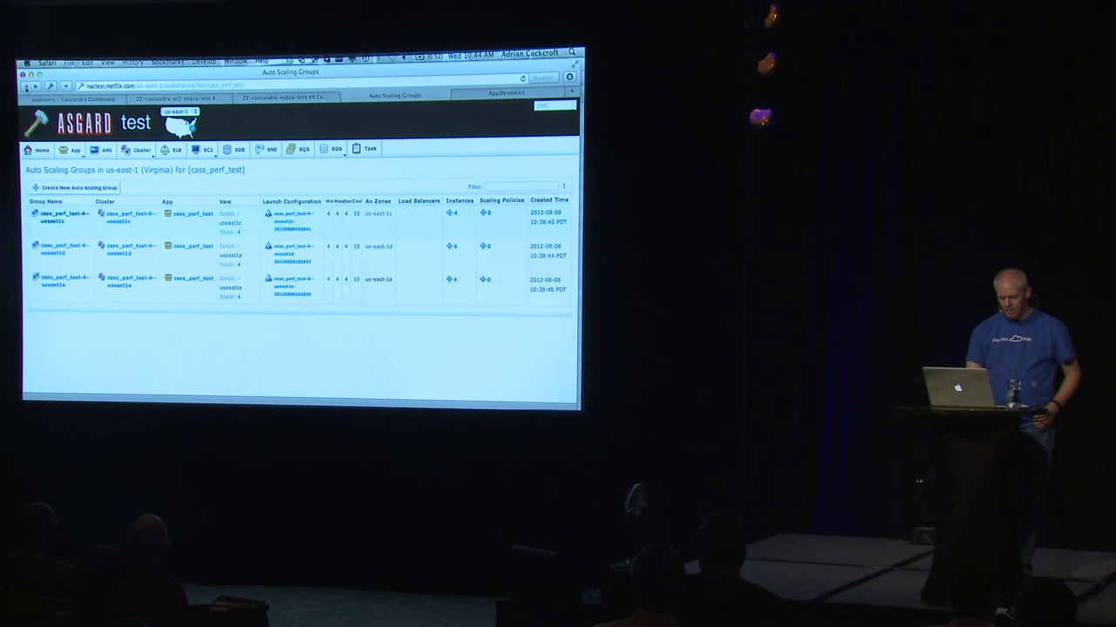
Filter the Cassandra Dashboard ring view to clusters matching 'perf'
left_click(73, 150)
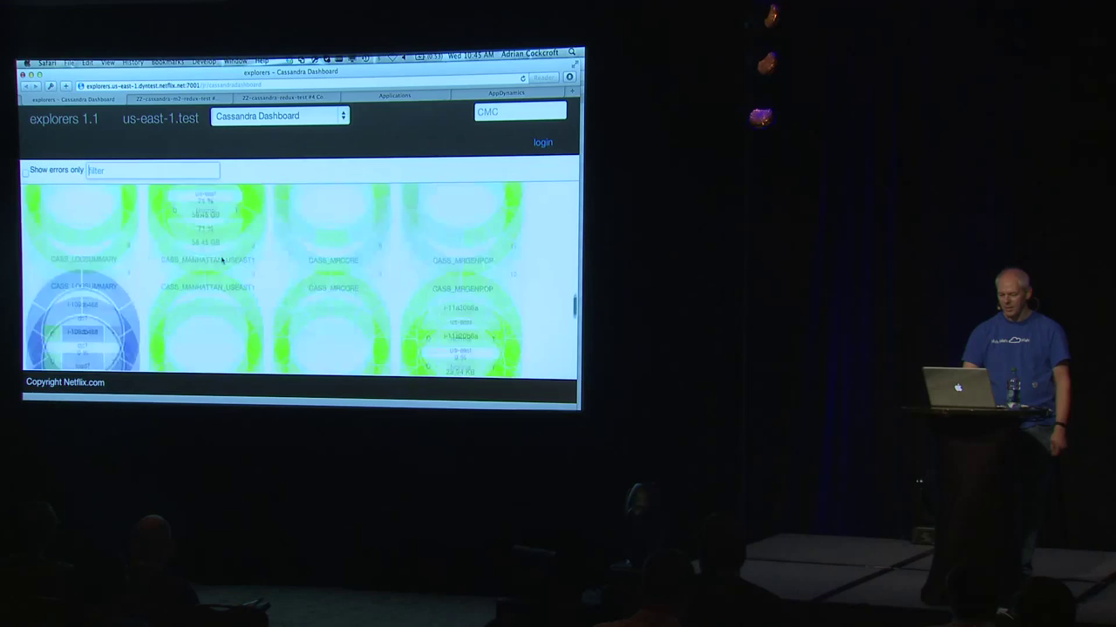
type("perf")
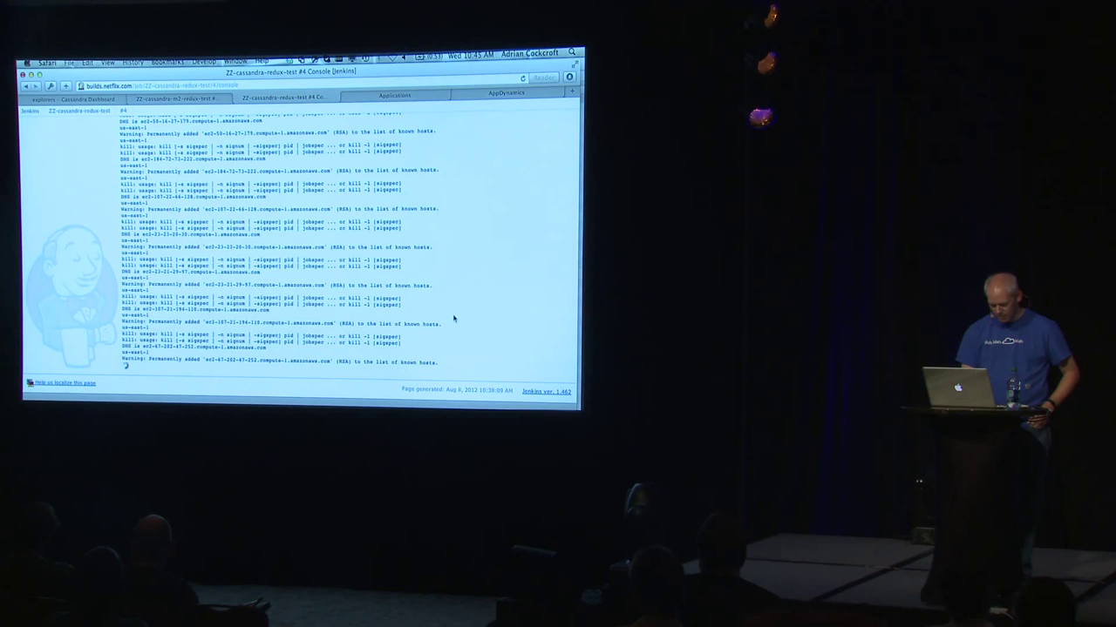
Return to Asgard's registered applications list filtered to cass_perf and open its navigation submenu
left_click(402, 94)
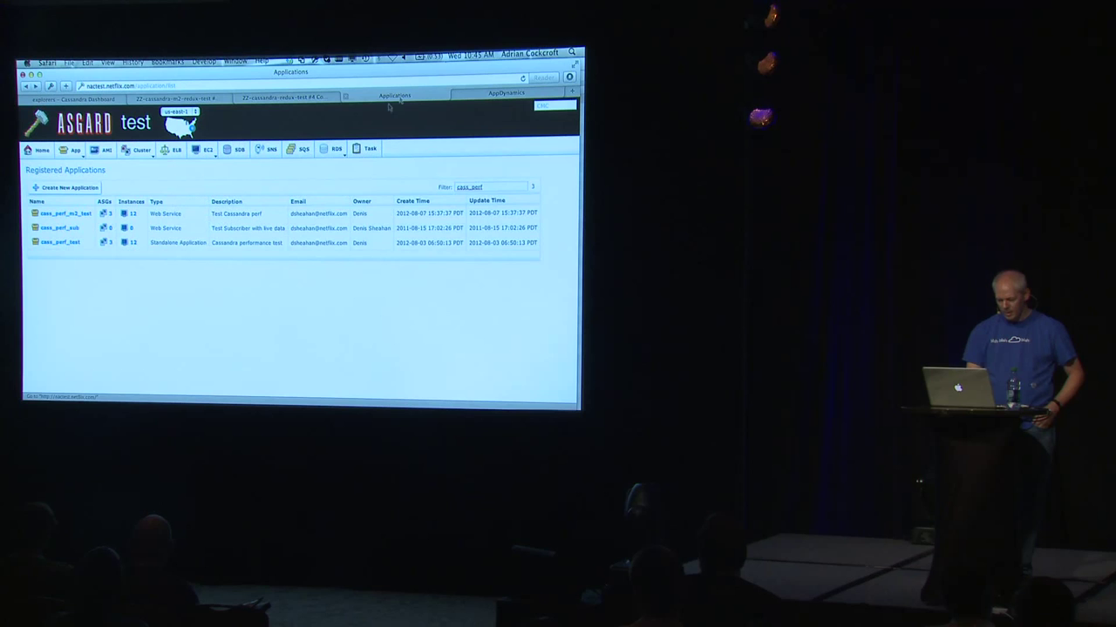
left_click(76, 150)
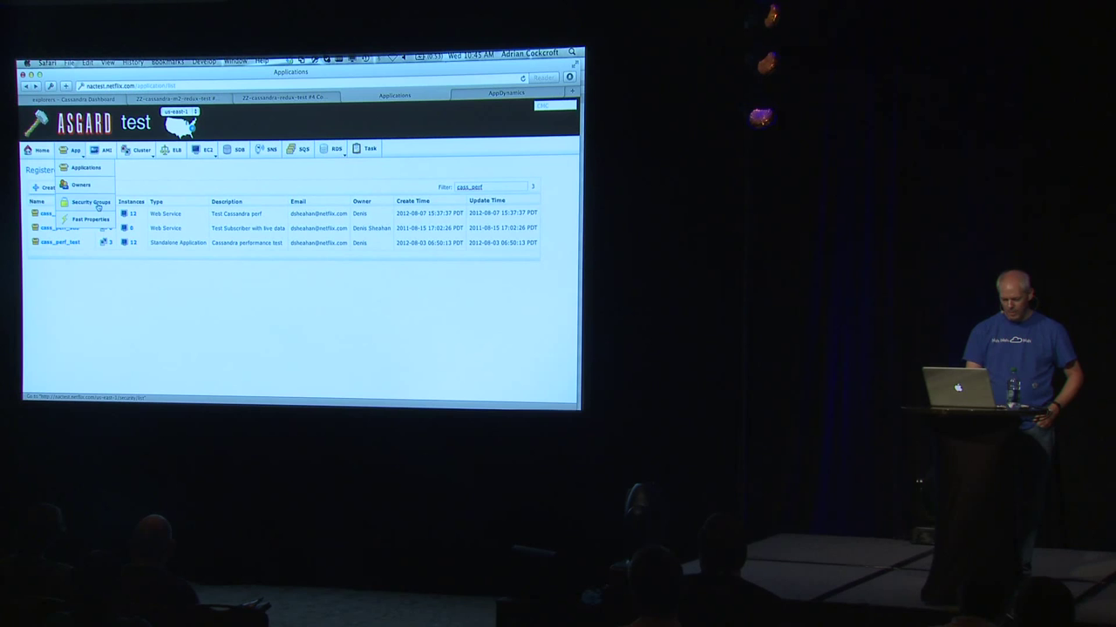
left_click(139, 150)
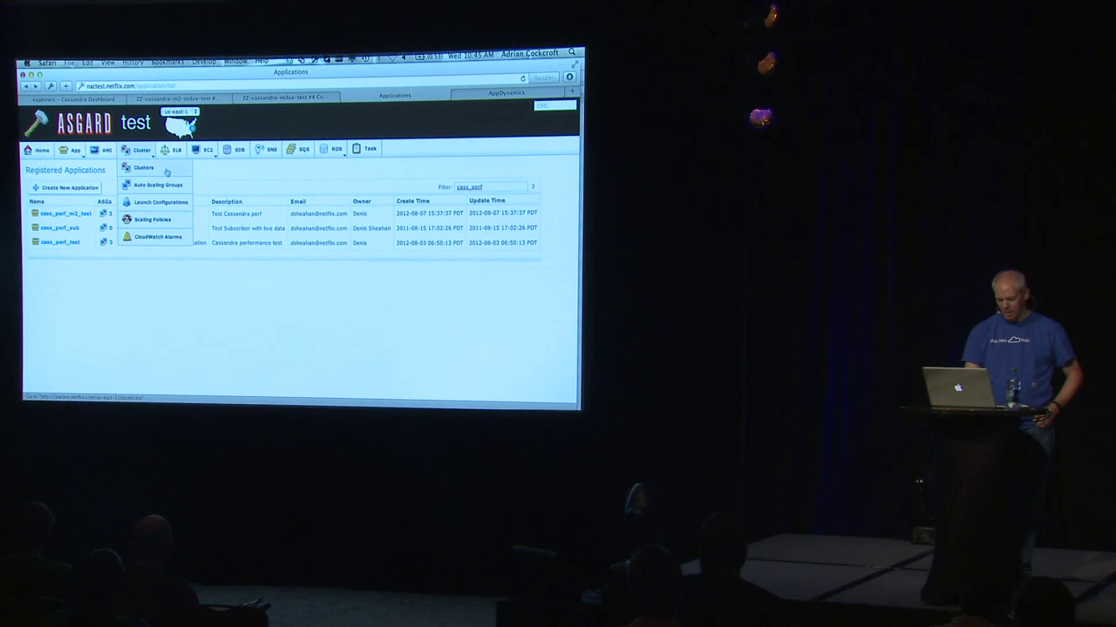
left_click(202, 150)
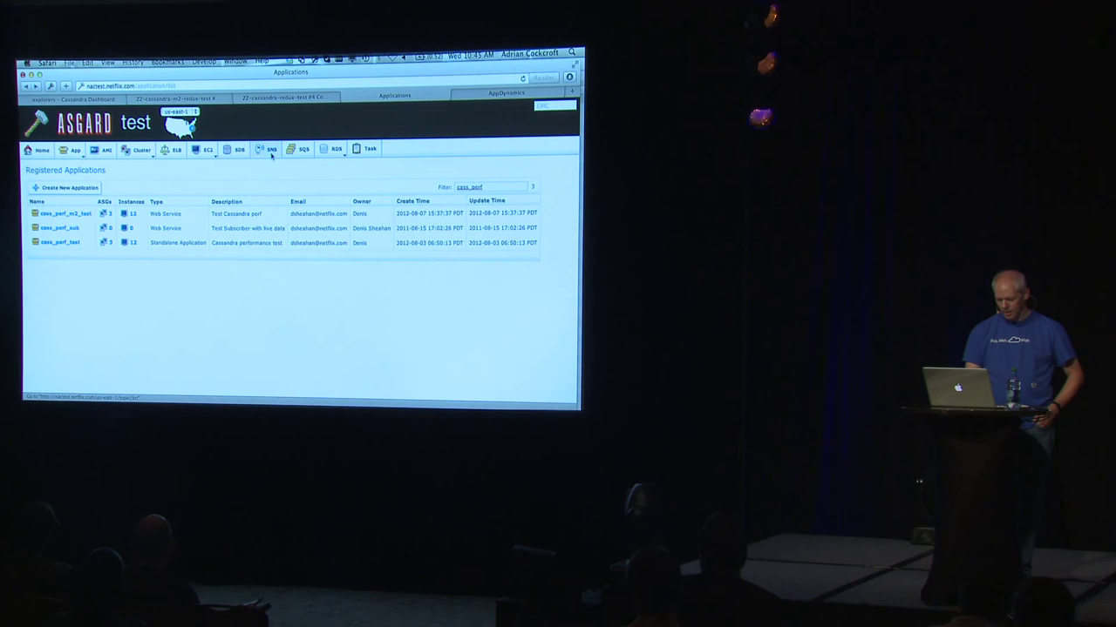
left_click(337, 150)
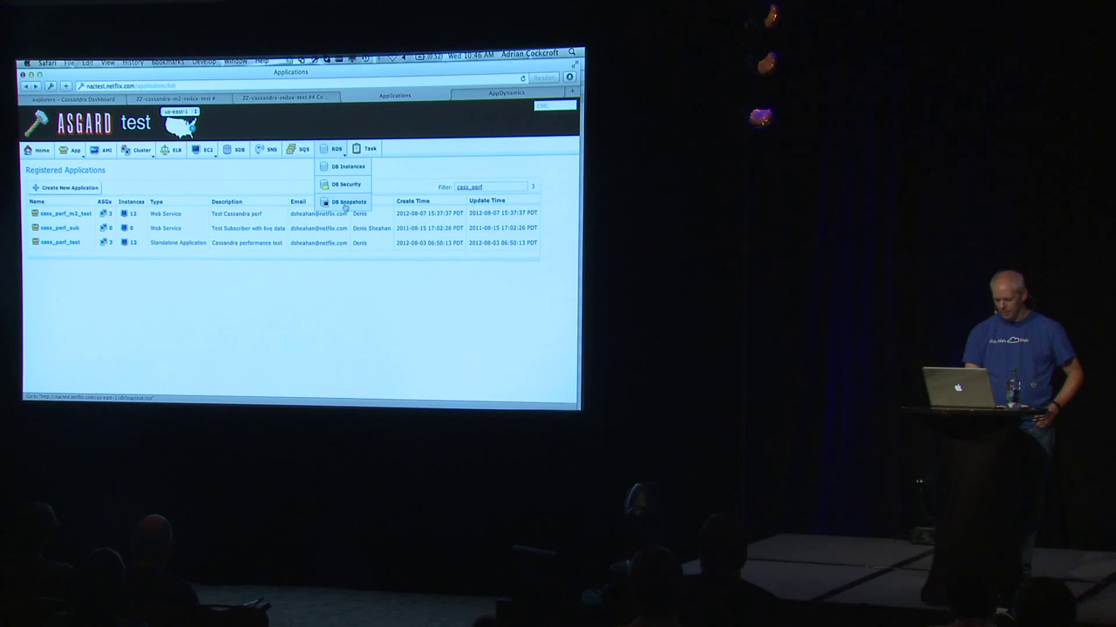
Show the test account's running and completed tasks list in Asgard and scroll it
left_click(366, 148)
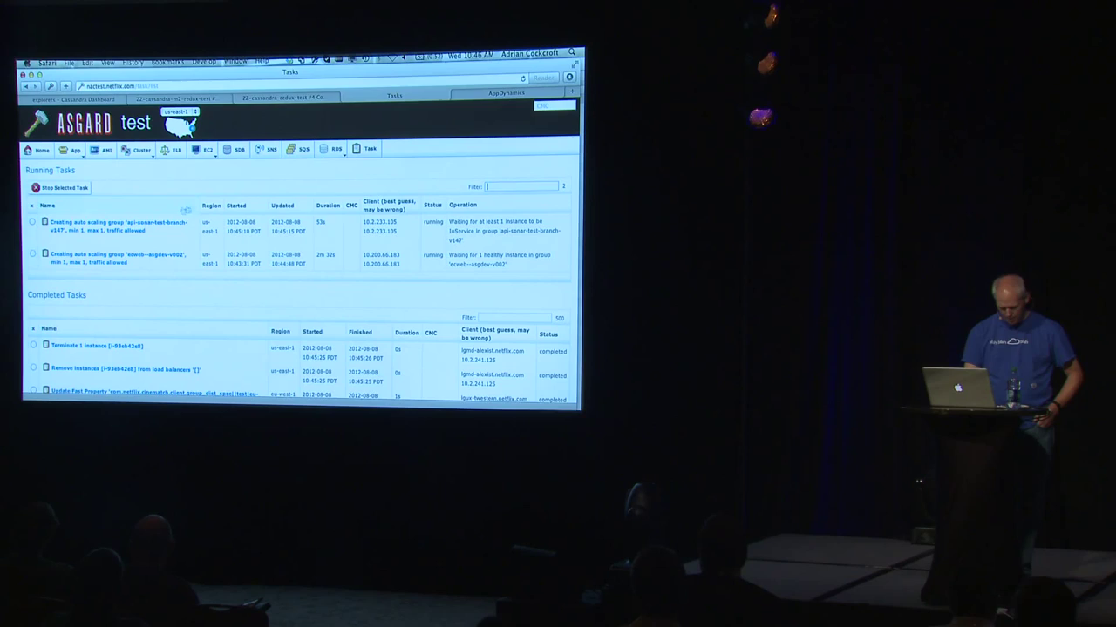
scroll("down", 3)
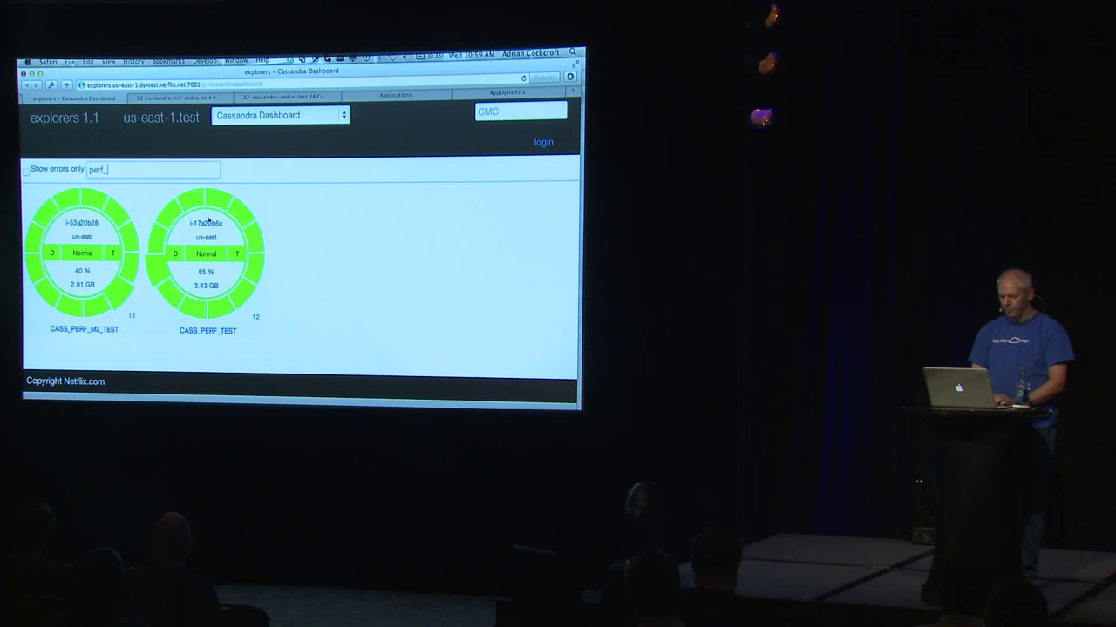
Bring up the AppDynamics m2.4xlarge vs hi1.4xlarge CPU and IOPS comparison dashboard
left_click(397, 96)
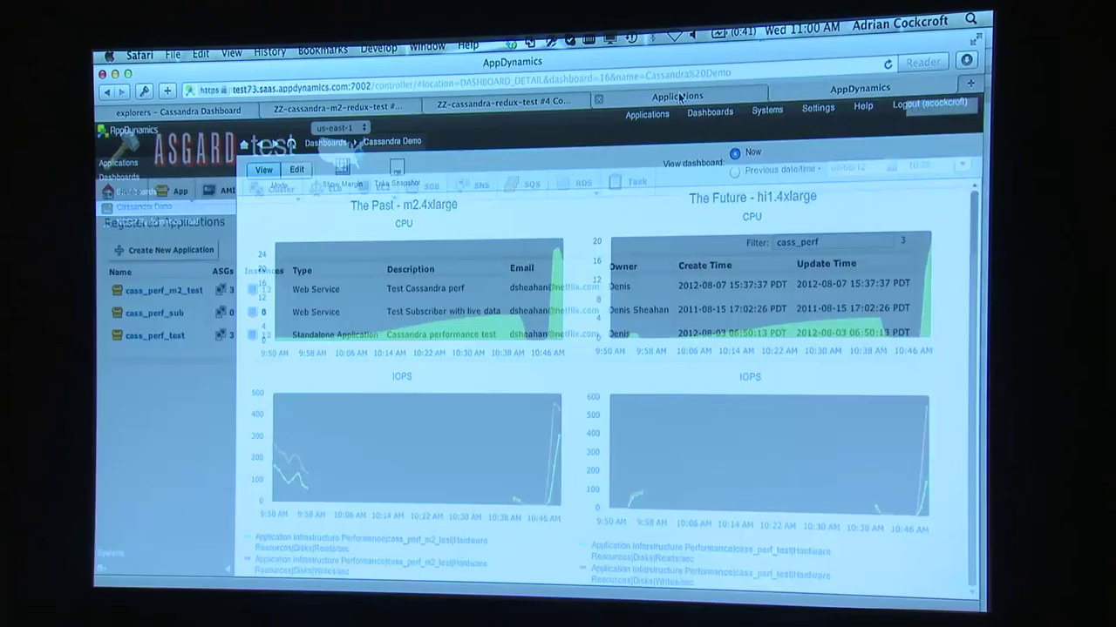
View Asgard's cass_perf applications, then show the CASS_PERF_TEST ring with several yellow nodes
left_click(502, 111)
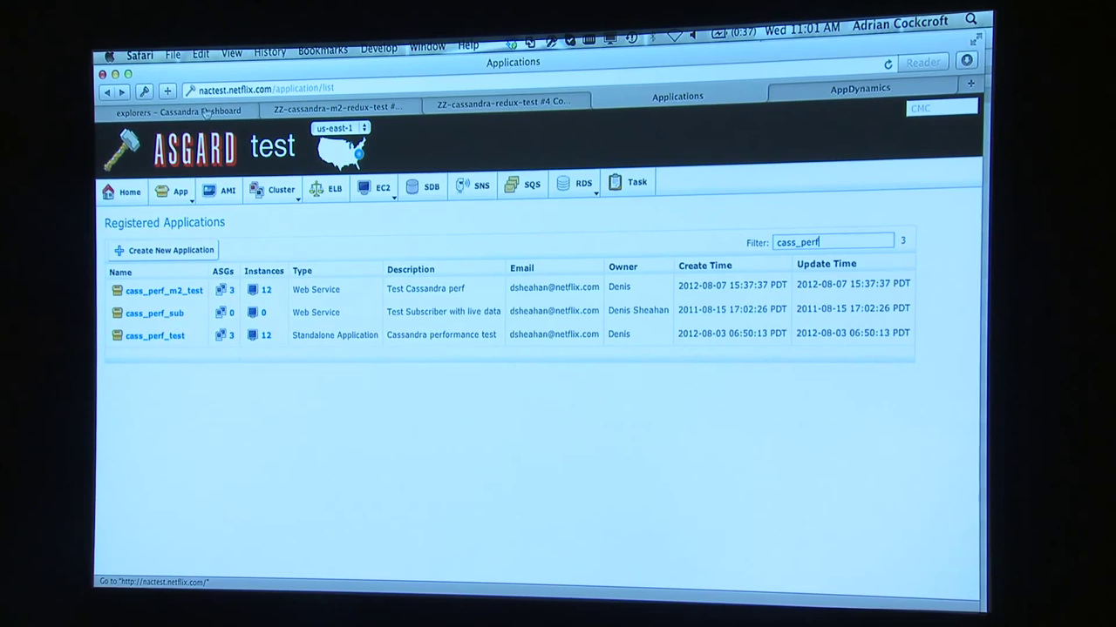
left_click(167, 115)
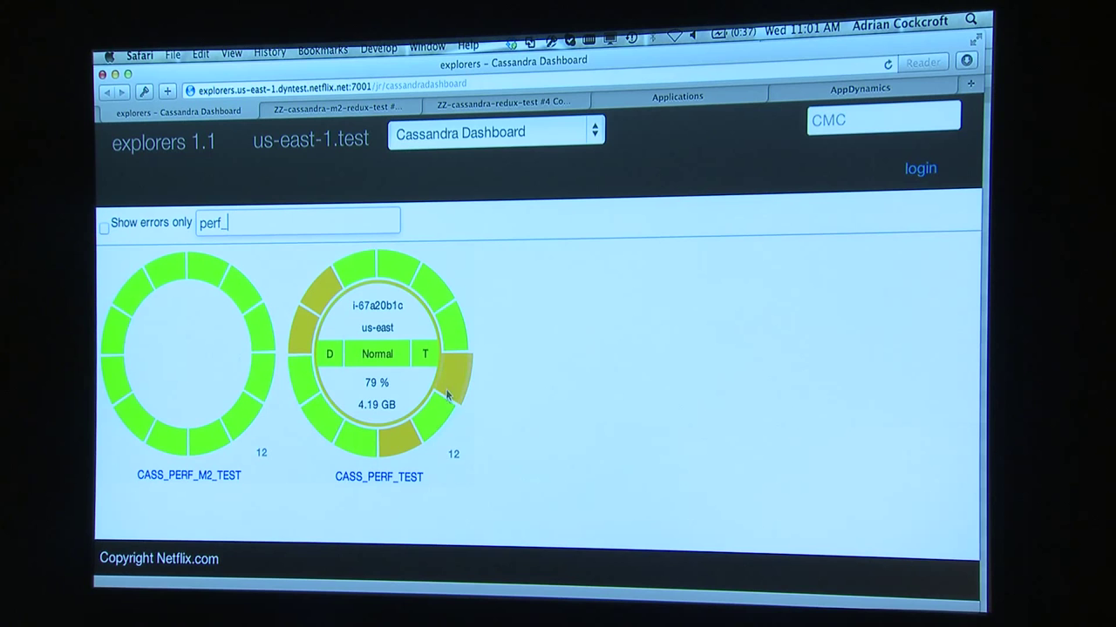
mouse_move(449, 380)
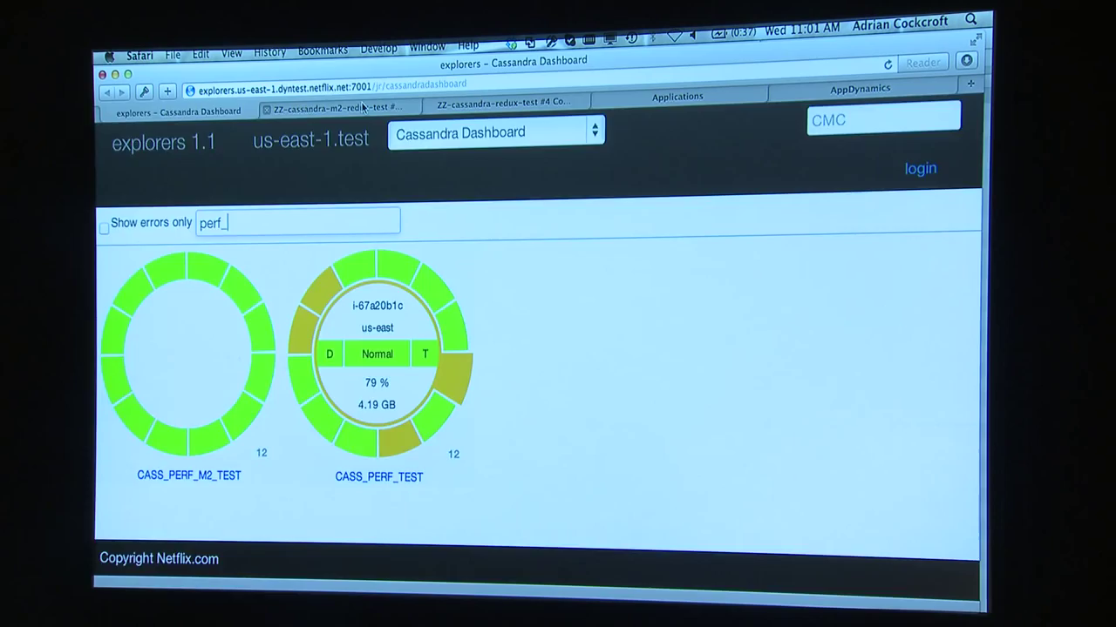
Bring up the Jenkins console log of the ZZ-cassandra-m2-redux-test #5 build
left_click(338, 115)
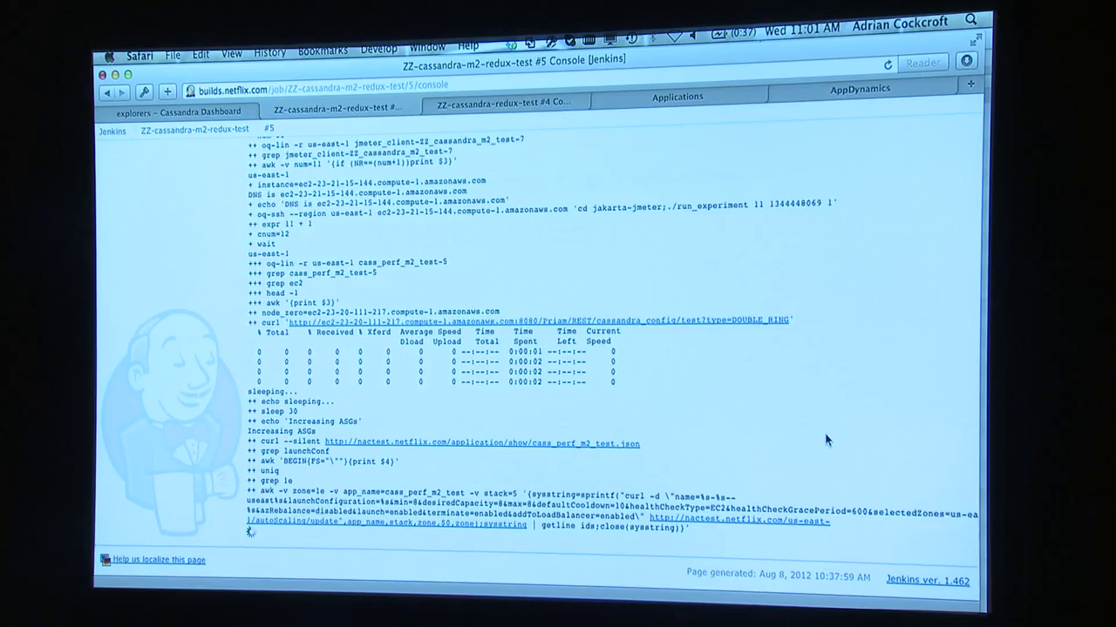
Review the Jenkins console logs, then return to Asgard's applications list filtered to cass_perf
scroll("down", 3)
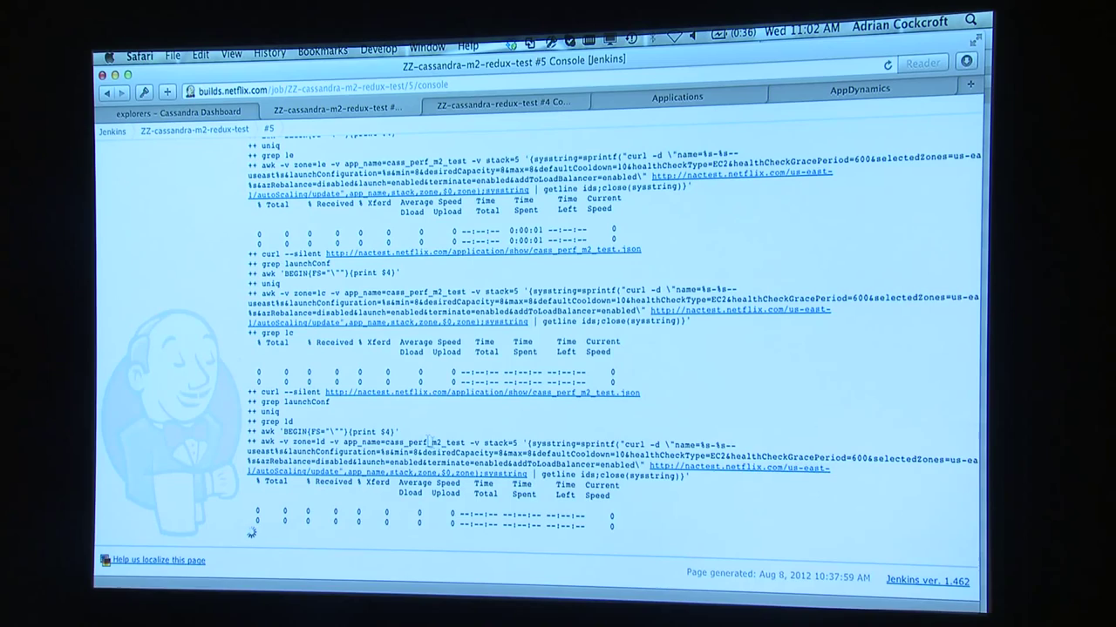
left_click(687, 100)
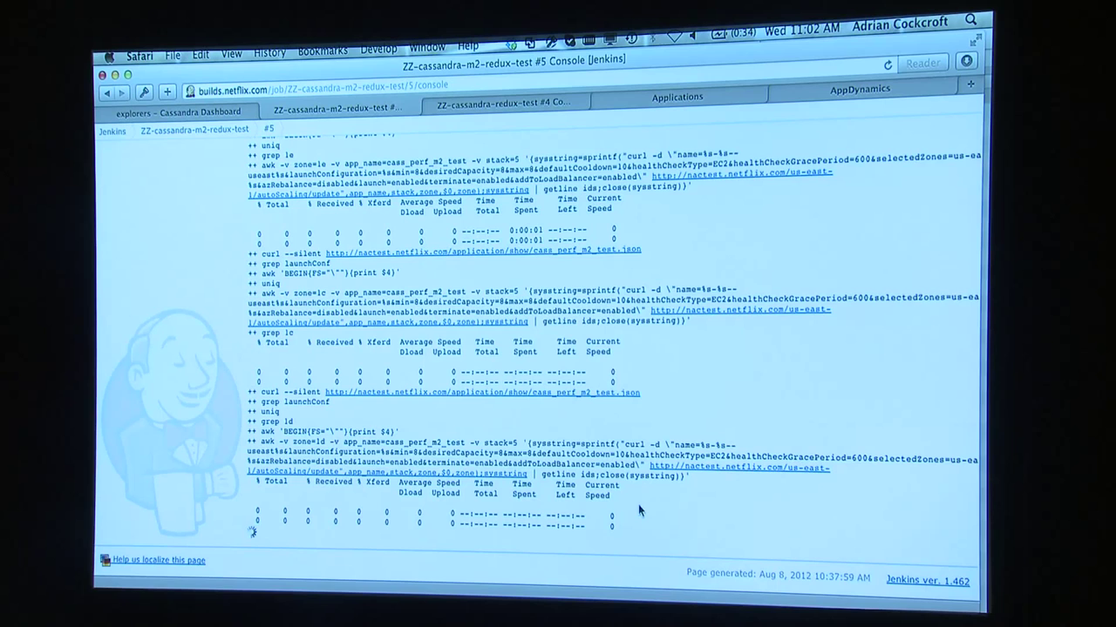
left_click(523, 110)
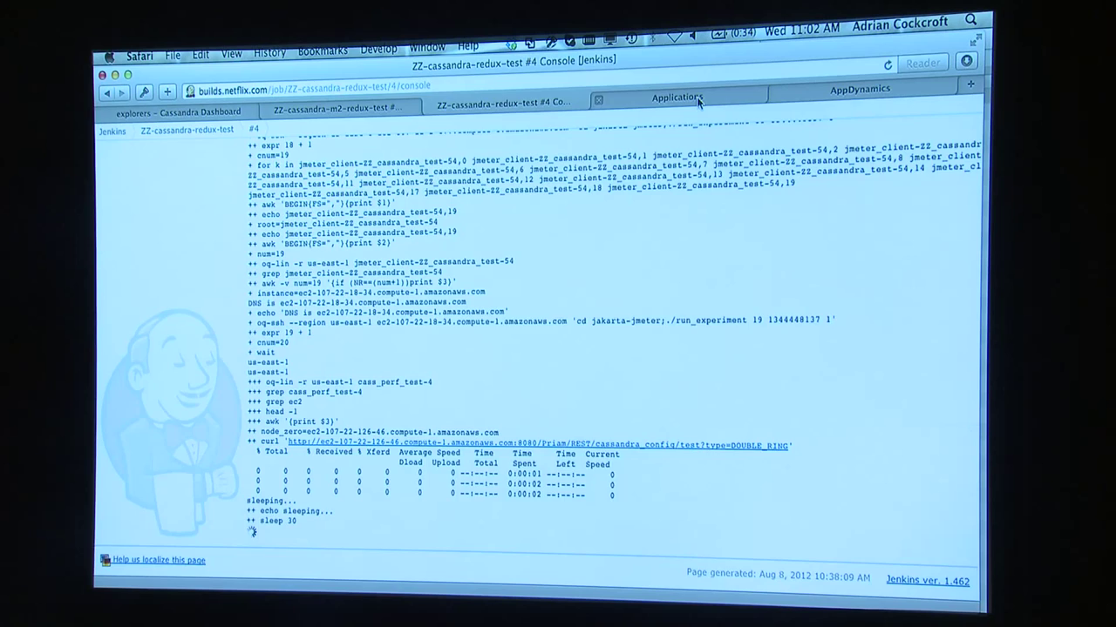
left_click(672, 98)
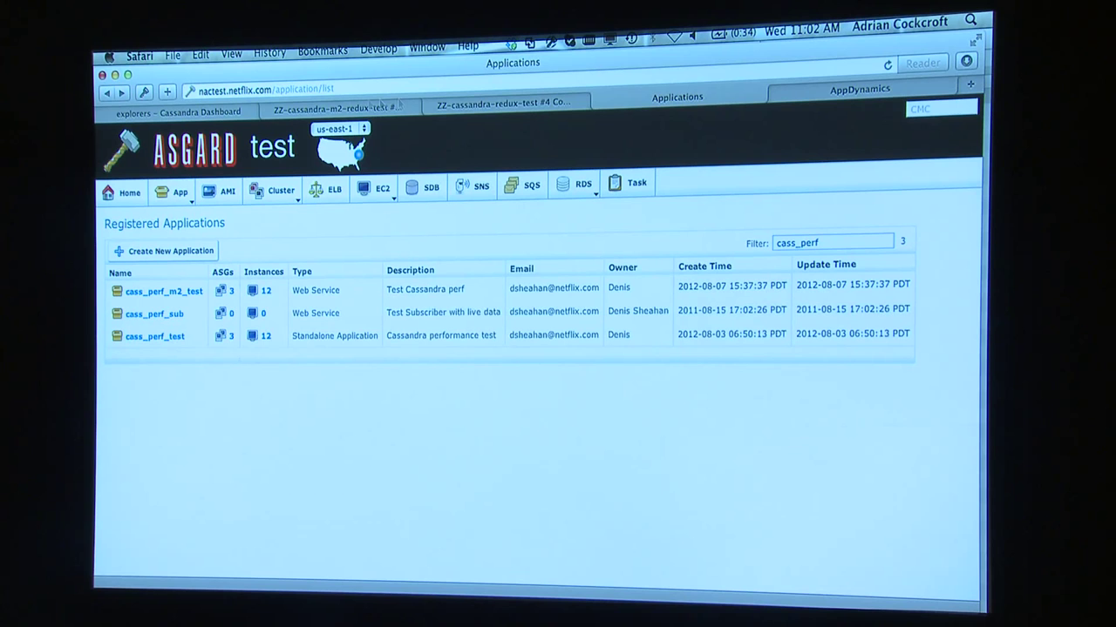
Show the cass_perf_m2_test application's three auto scaling groups, 8 instances per zone
left_click(164, 289)
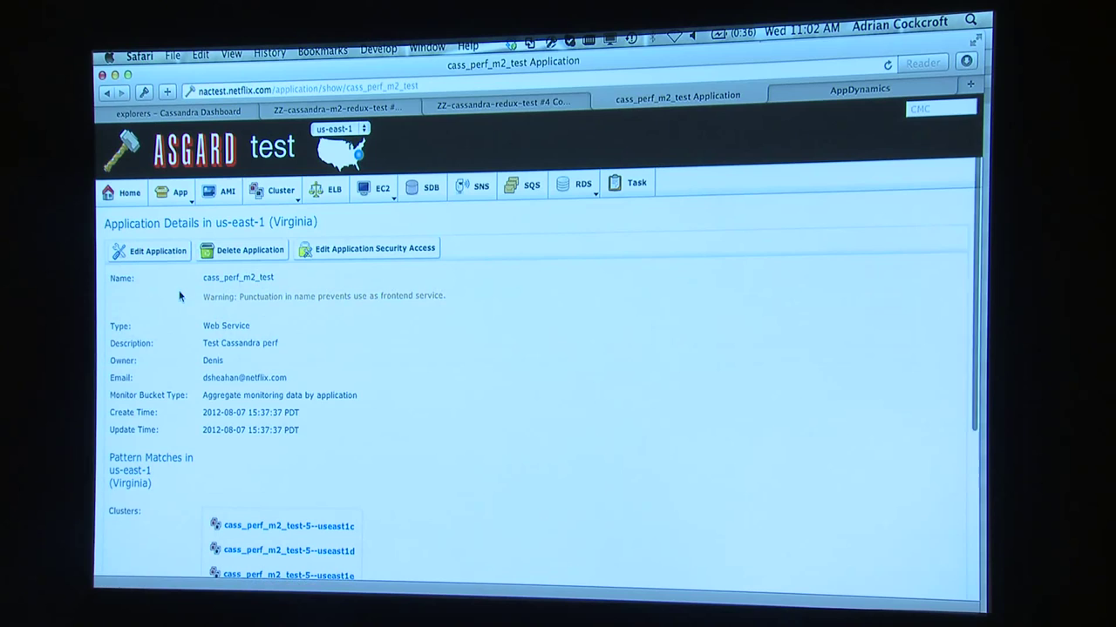
left_click(108, 90)
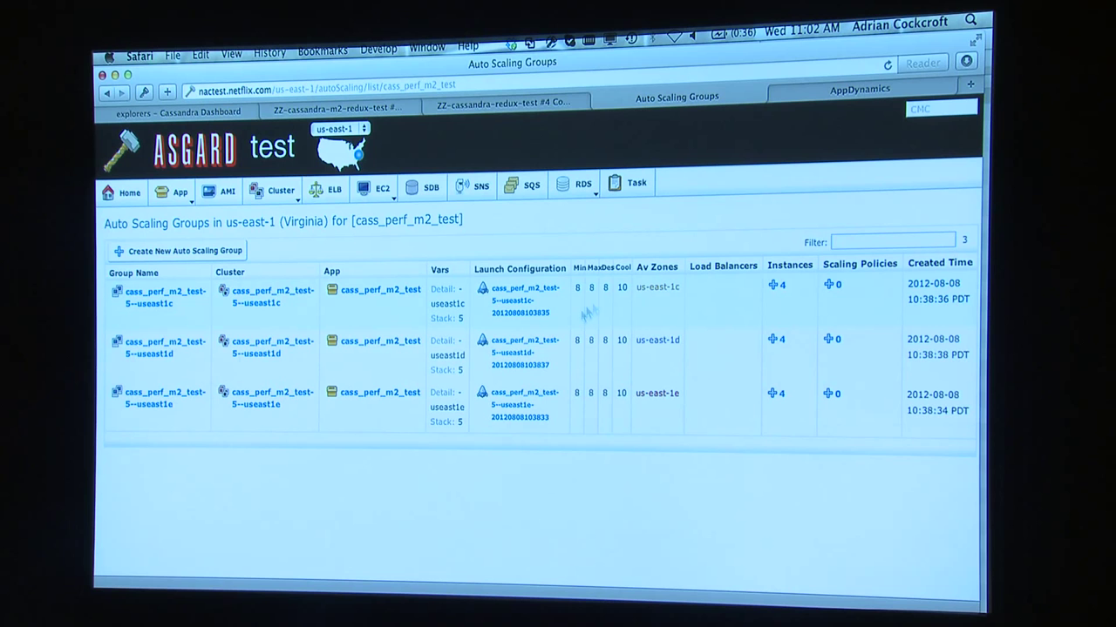
mouse_move(178, 296)
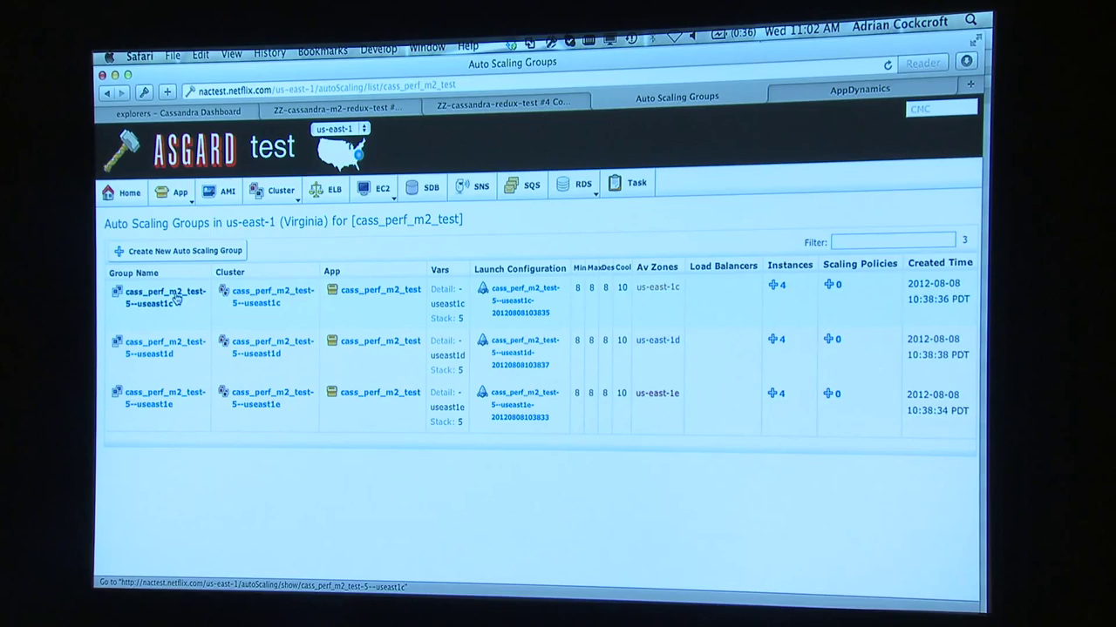
Show the us-east-1c scaling group's instances table with eight instances in service
left_click(157, 291)
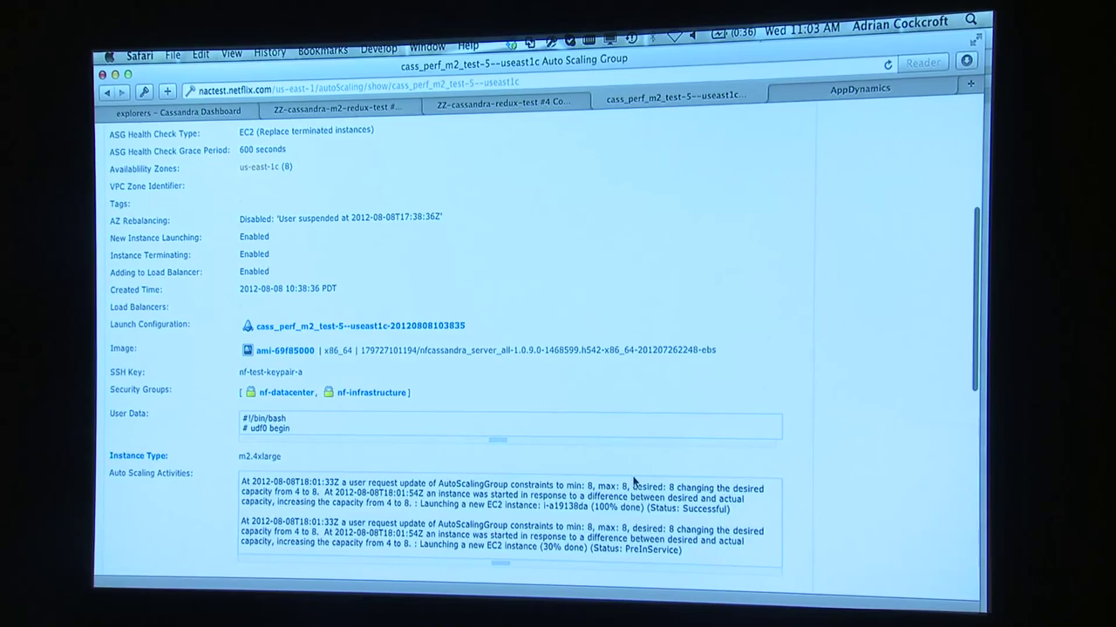
scroll("down", 3)
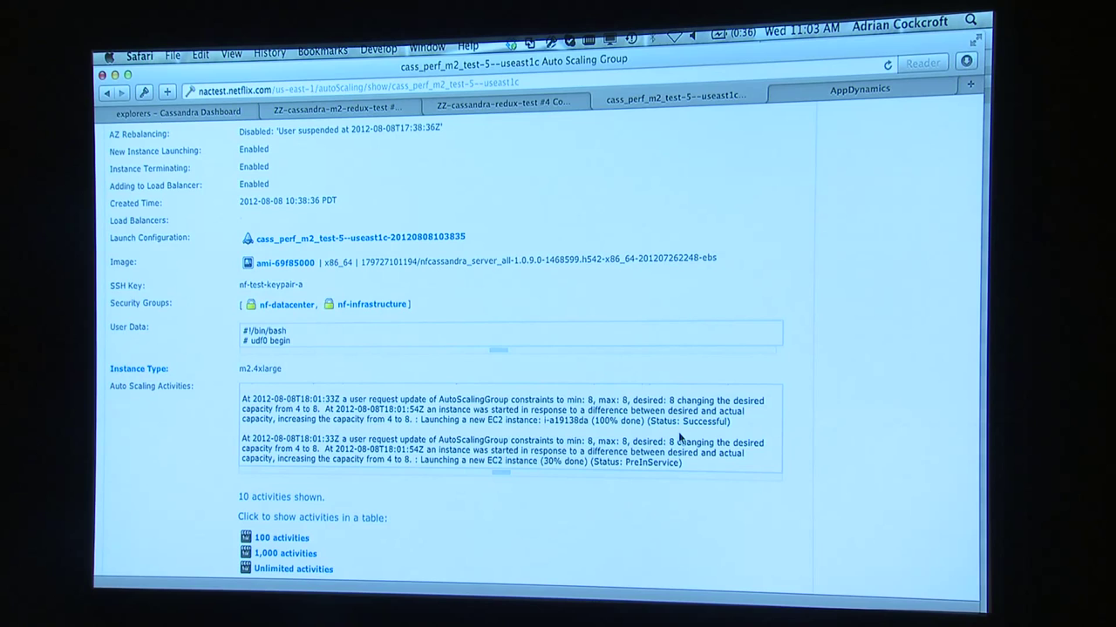
left_click(177, 113)
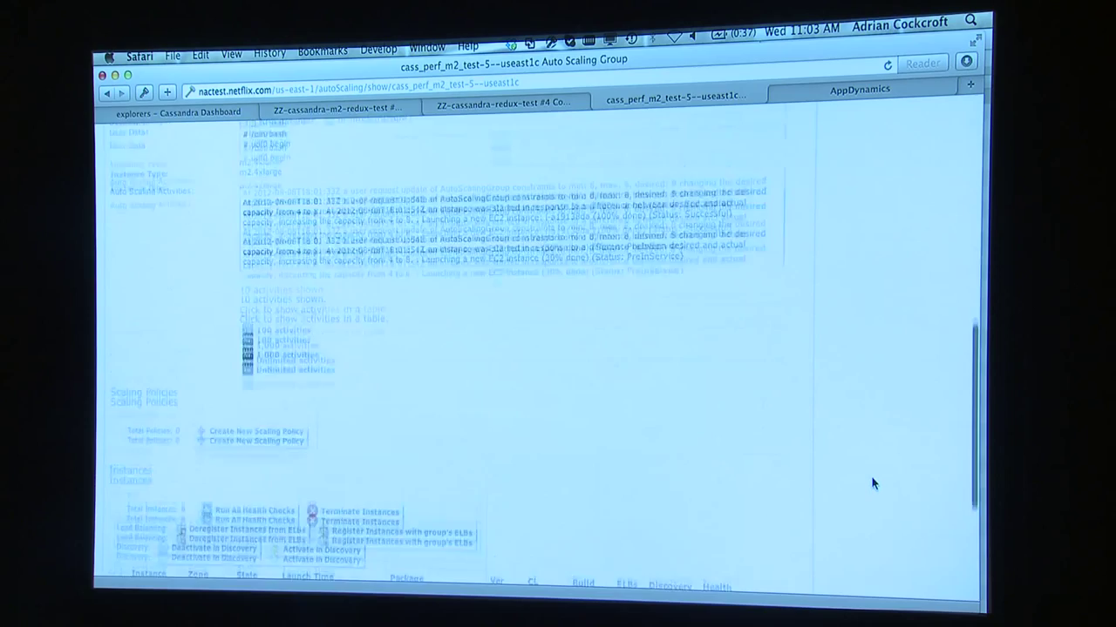
scroll("down", 3)
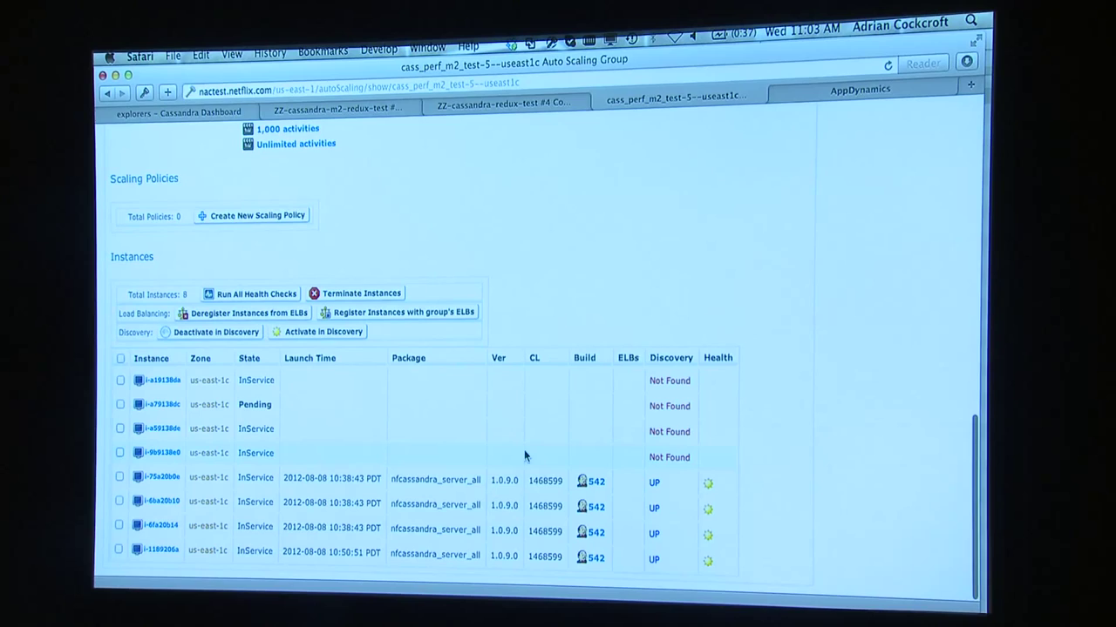
mouse_move(800, 434)
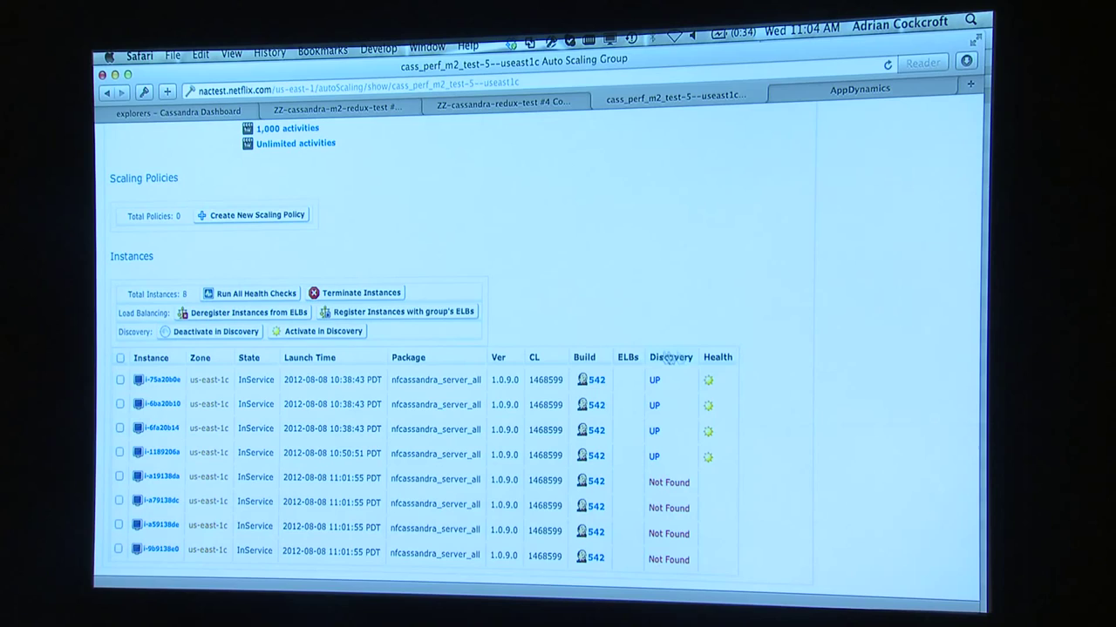
In Terminal, ssh awstest to log in to a cass_perf_m2_test node
left_click(176, 112)
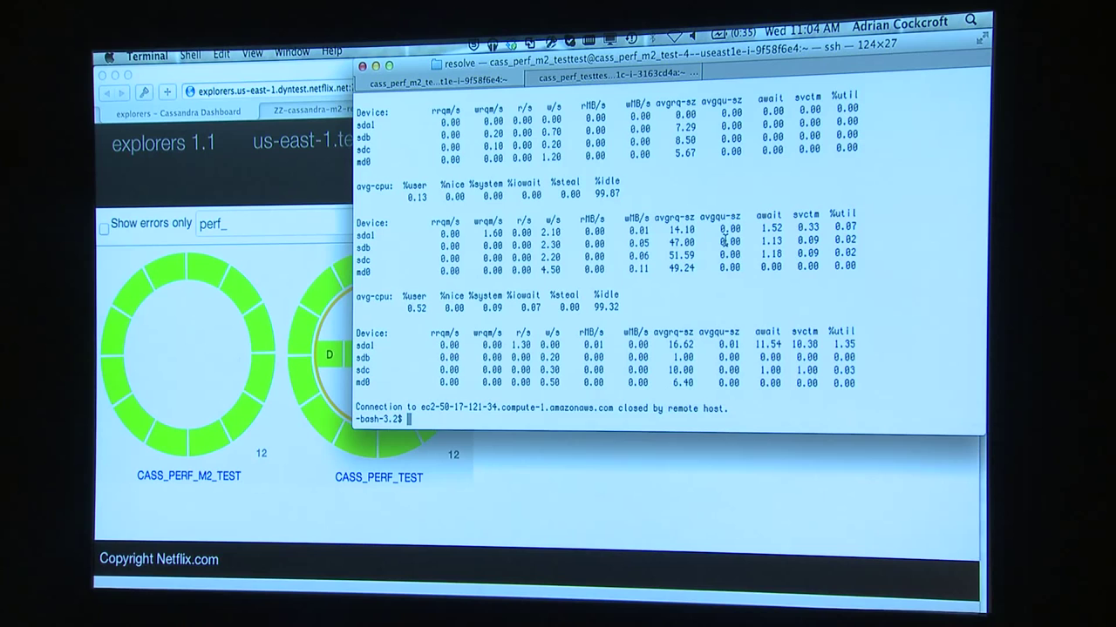
type("ssh awstest")
type("nt ring")
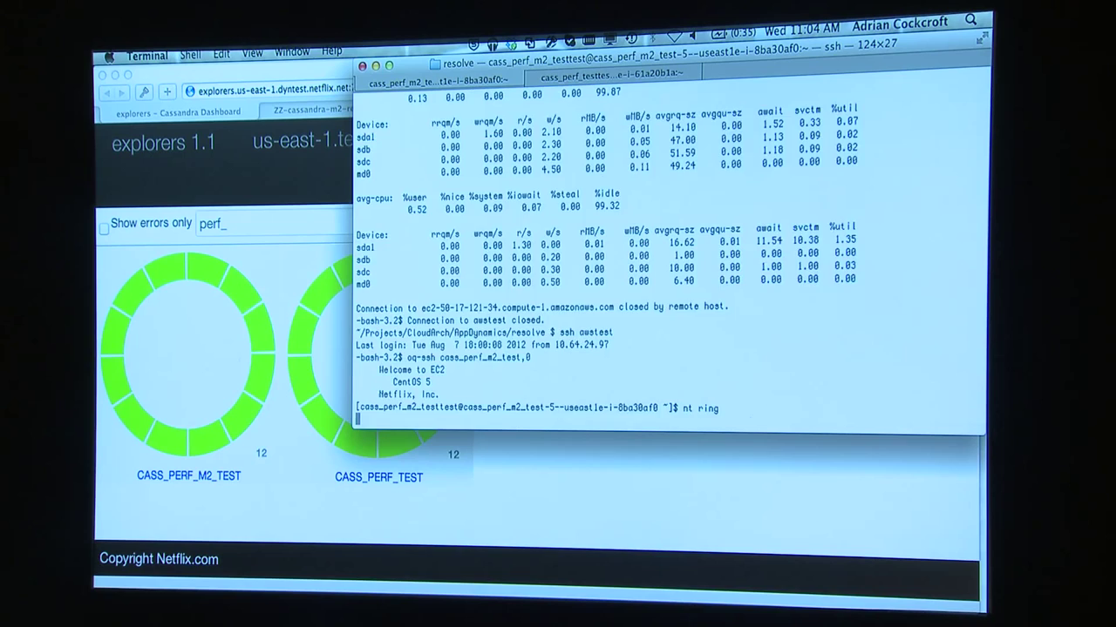
Run the ring status listing on the node, then iostat -xm 1 to watch disk activity
key("Return")
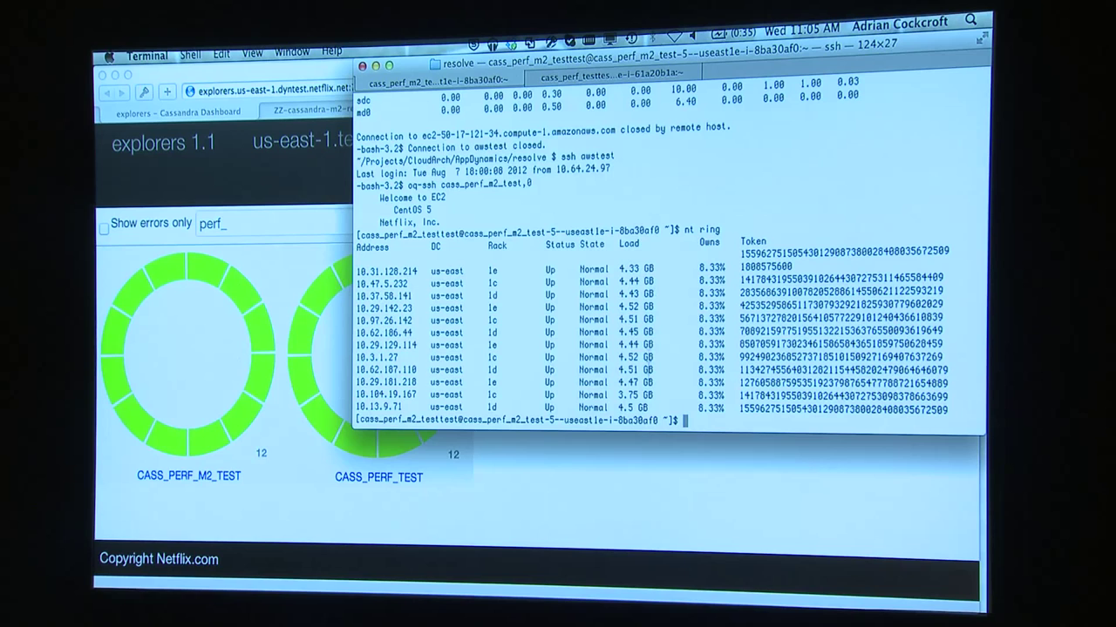
type("iostat -xm 1")
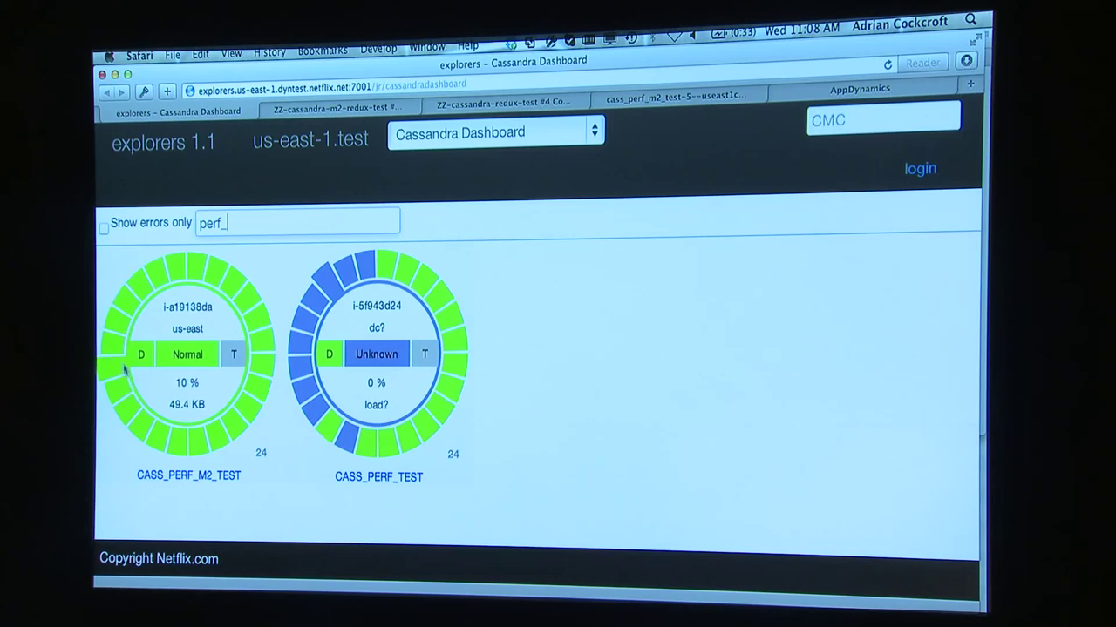
Return to Asgard's registered applications list narrowed to the cass perf apps
left_click(497, 112)
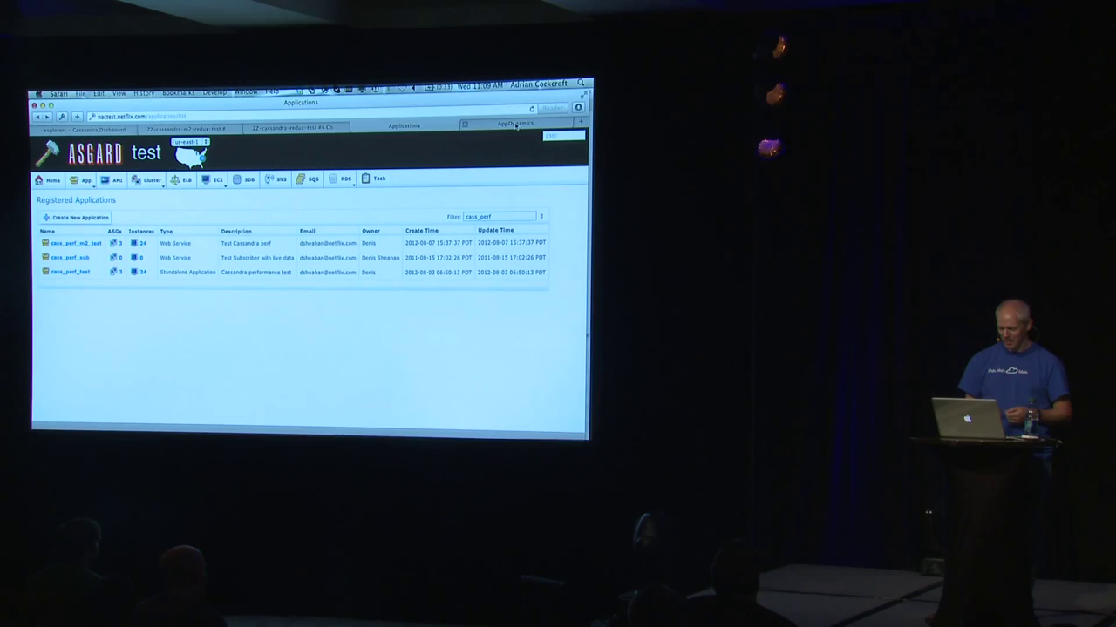
Show the AppDynamics dashboard comparing m2.4xlarge and hi1.4xlarge CPU and IOPS
left_click(508, 129)
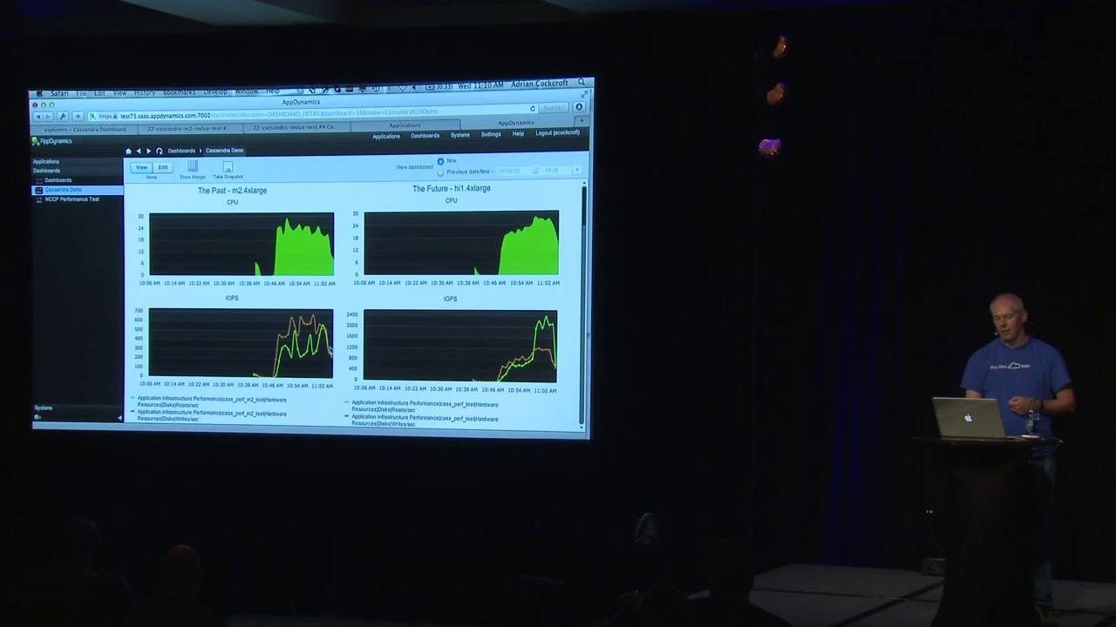
mouse_move(328, 357)
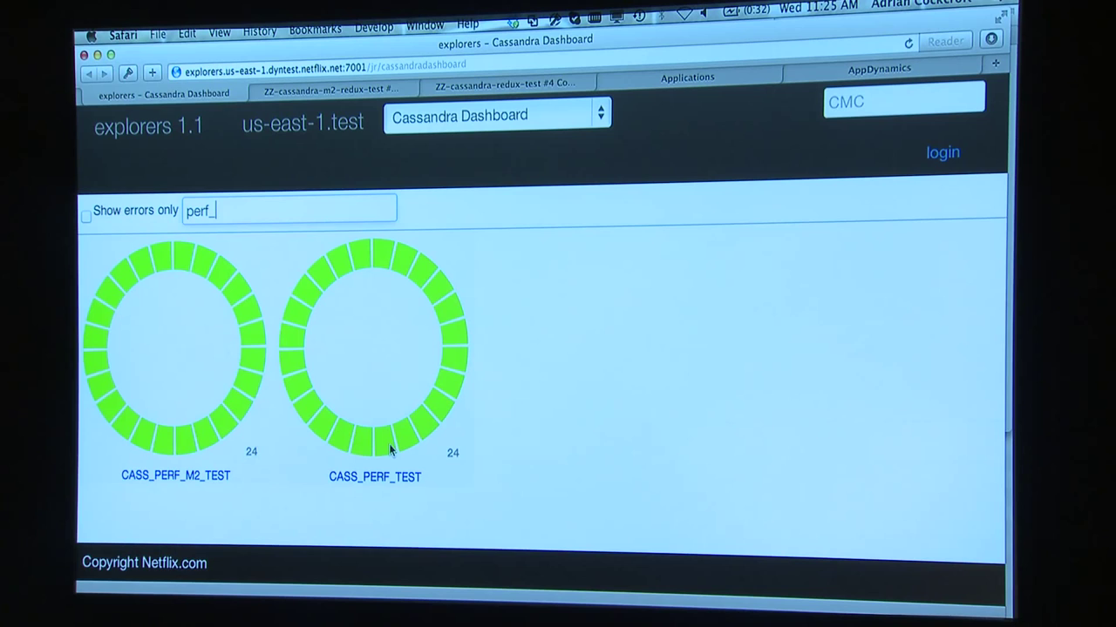
mouse_move(394, 265)
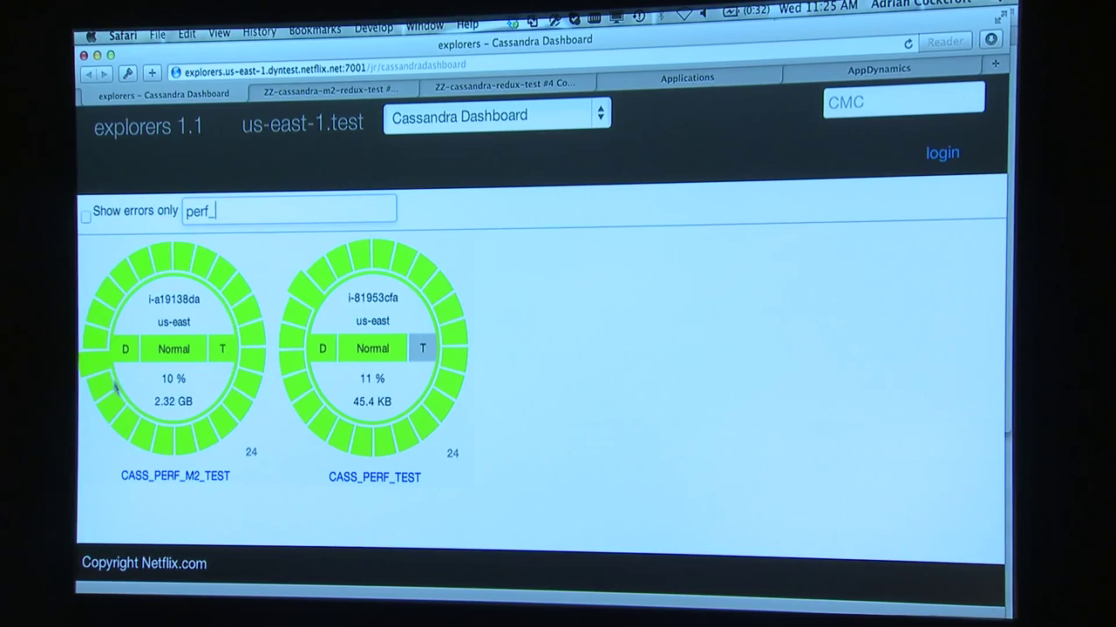
Bring up the cassandra-m2-redux-test build's console log showing cleanup and artifact archiving
left_click(335, 90)
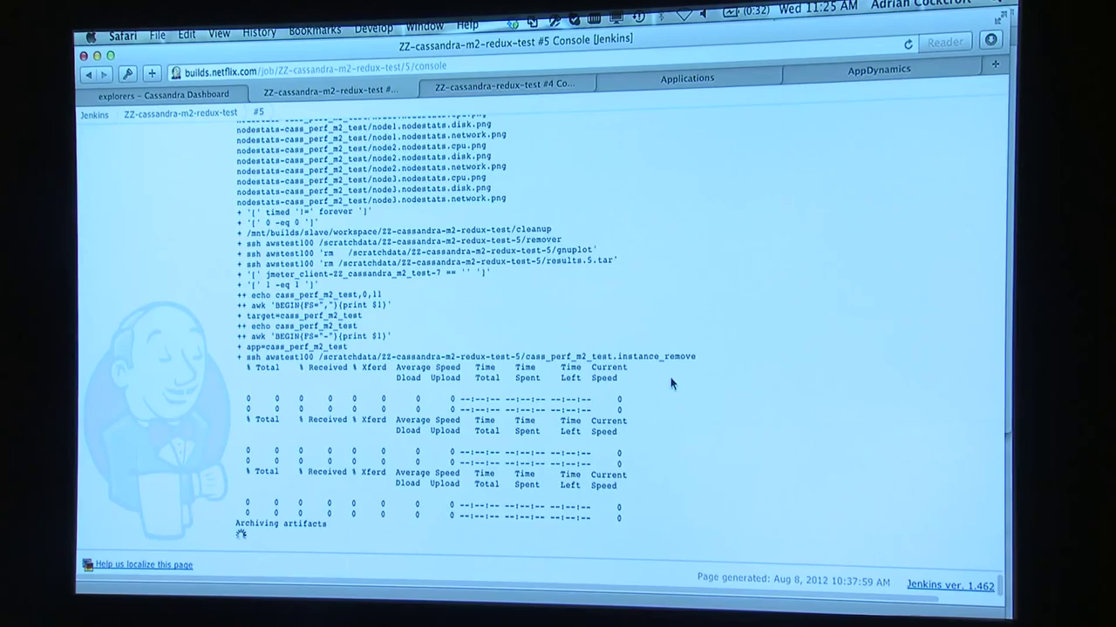
Switch to the AppDynamics m2.4xlarge versus hi1.4xlarge CPU and IOPS graphs
left_click(164, 94)
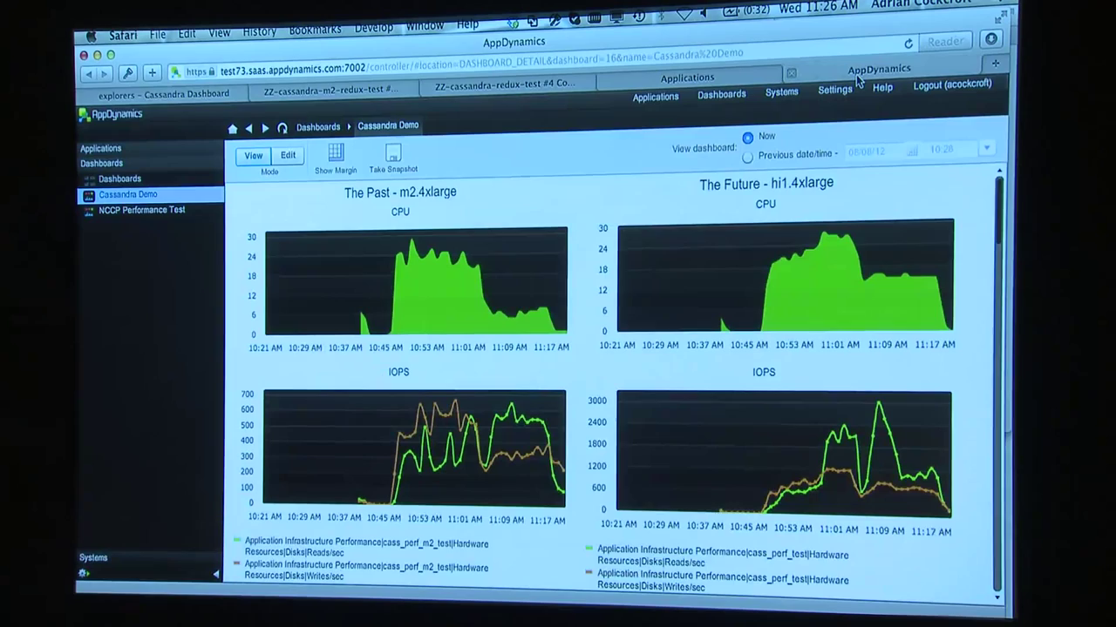
mouse_move(835, 265)
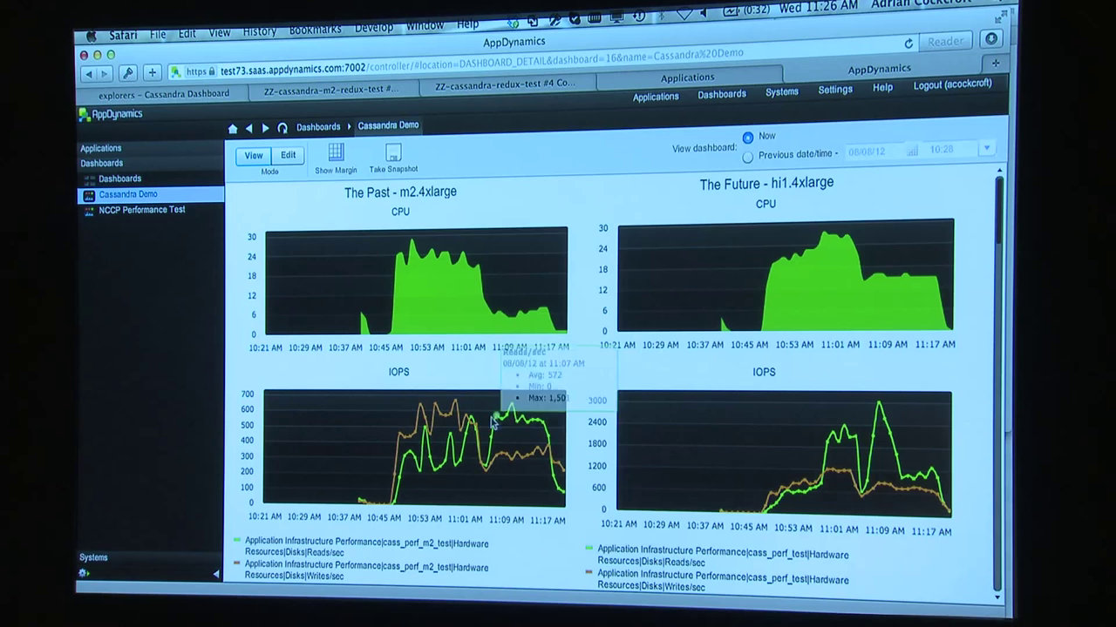
Return from the AppDynamics dashboard to the Explorers Cassandra cluster rings view
left_click(161, 94)
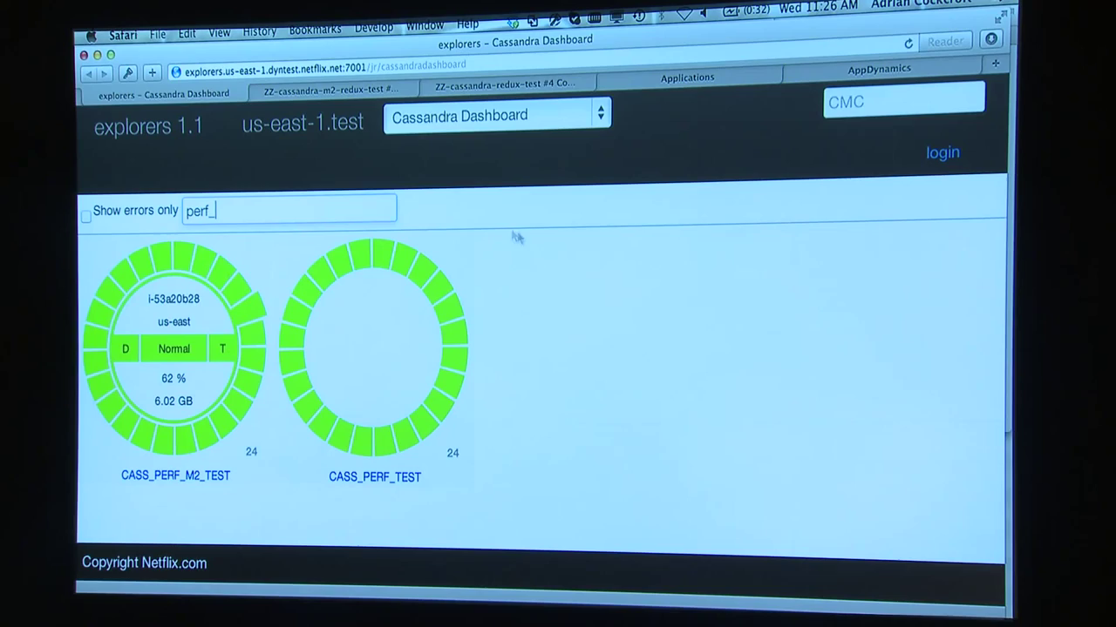
Switch to the Jenkins build artifacts page listing the m2 benchmark result folders
left_click(505, 78)
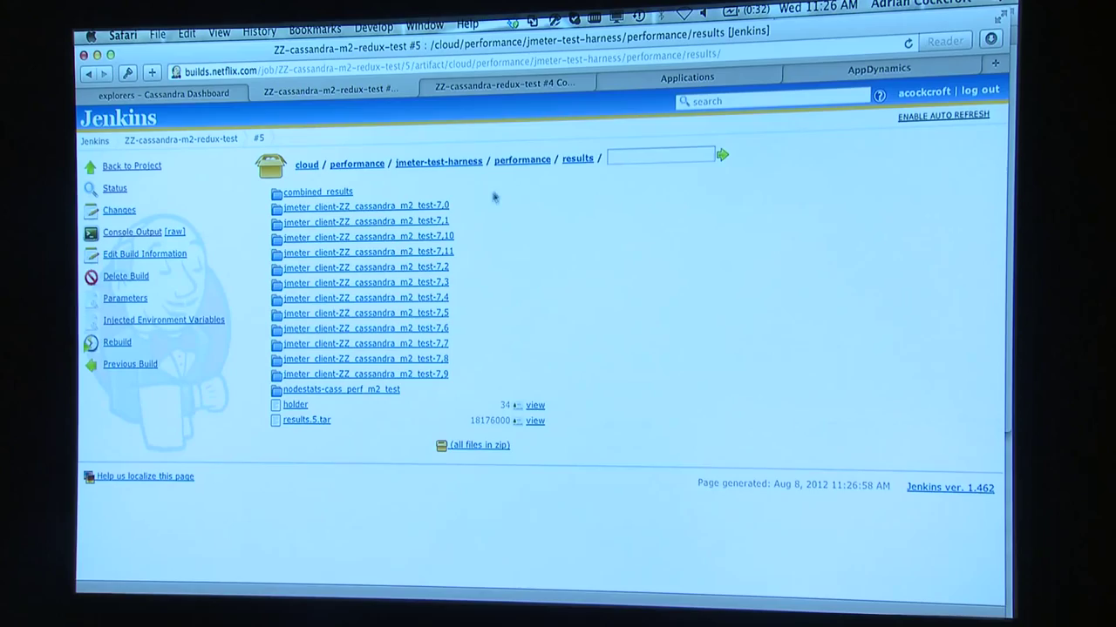
Browse build #5's combined_results artifacts and view an instance-count result graph
left_click(317, 190)
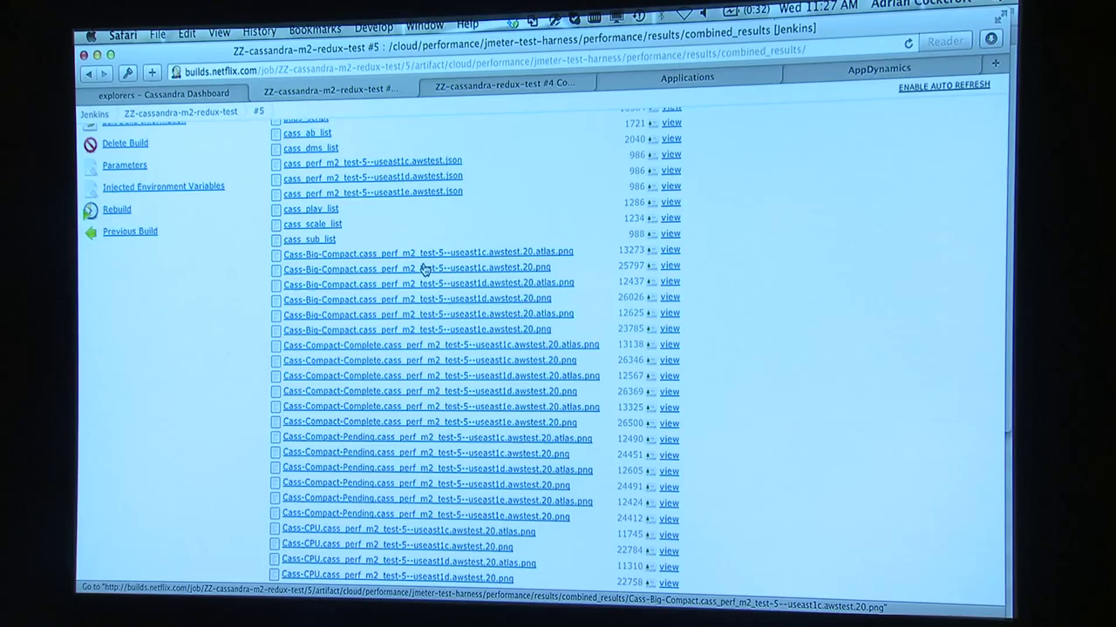
scroll("down", 3)
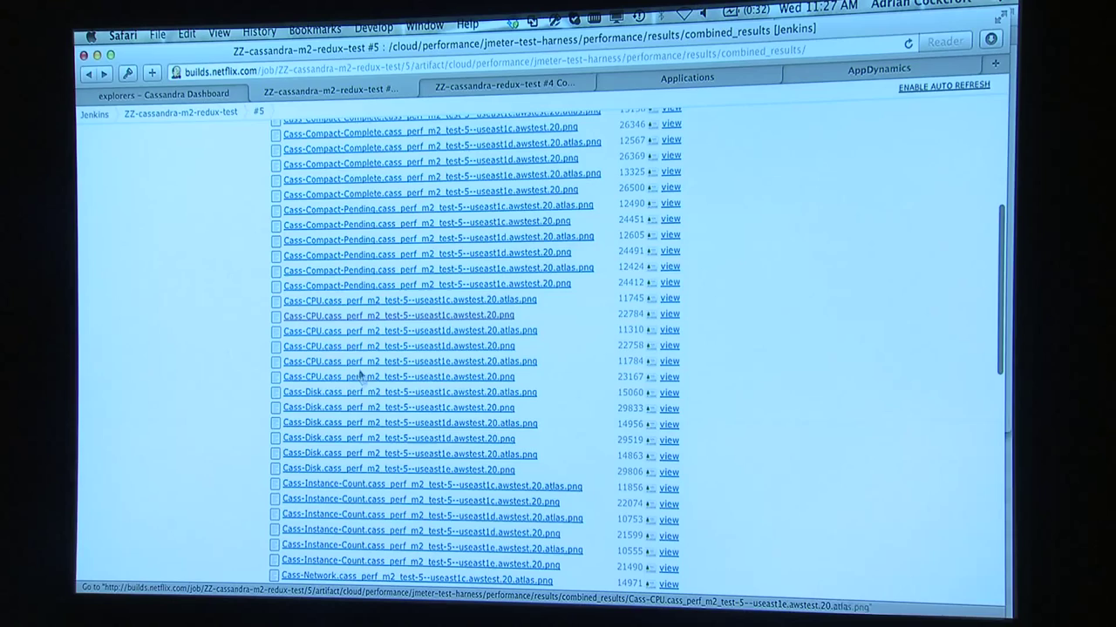
scroll("down", 3)
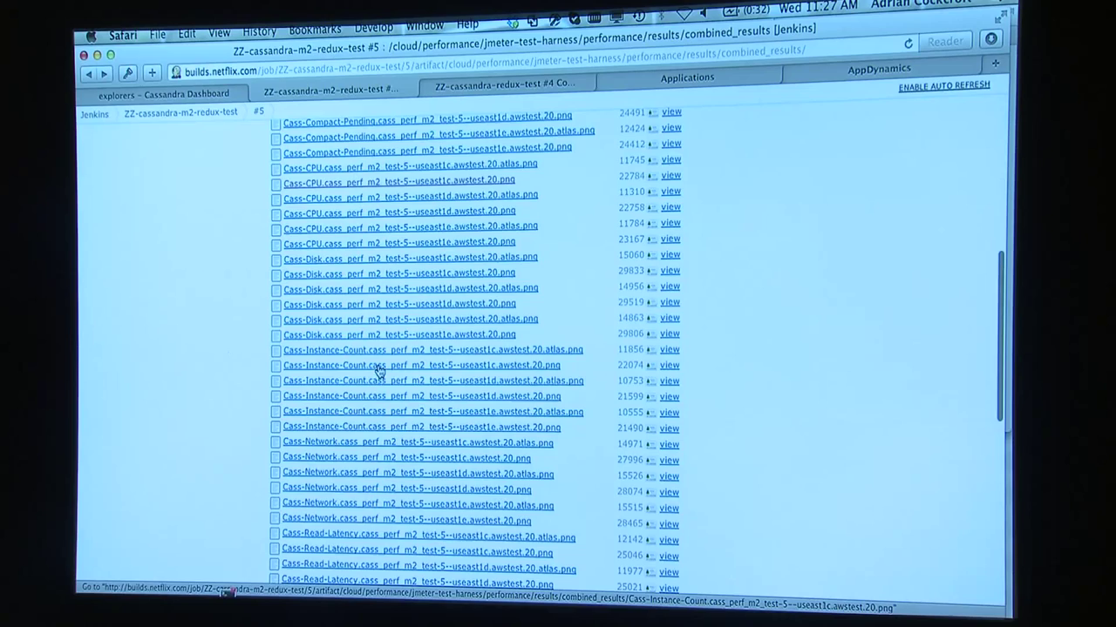
left_click(408, 367)
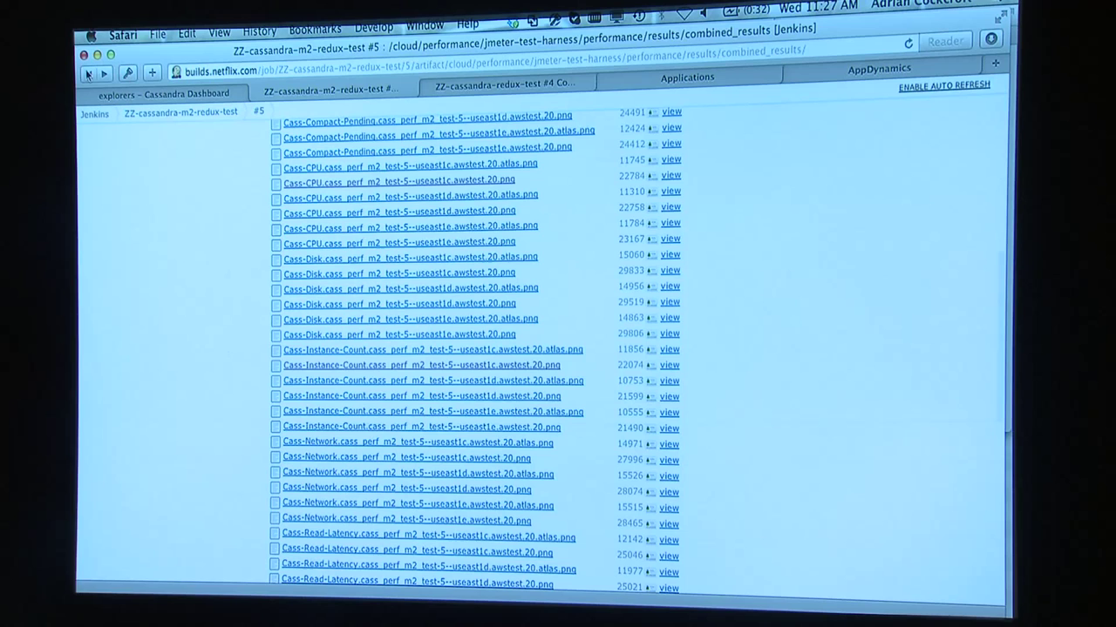
mouse_move(453, 408)
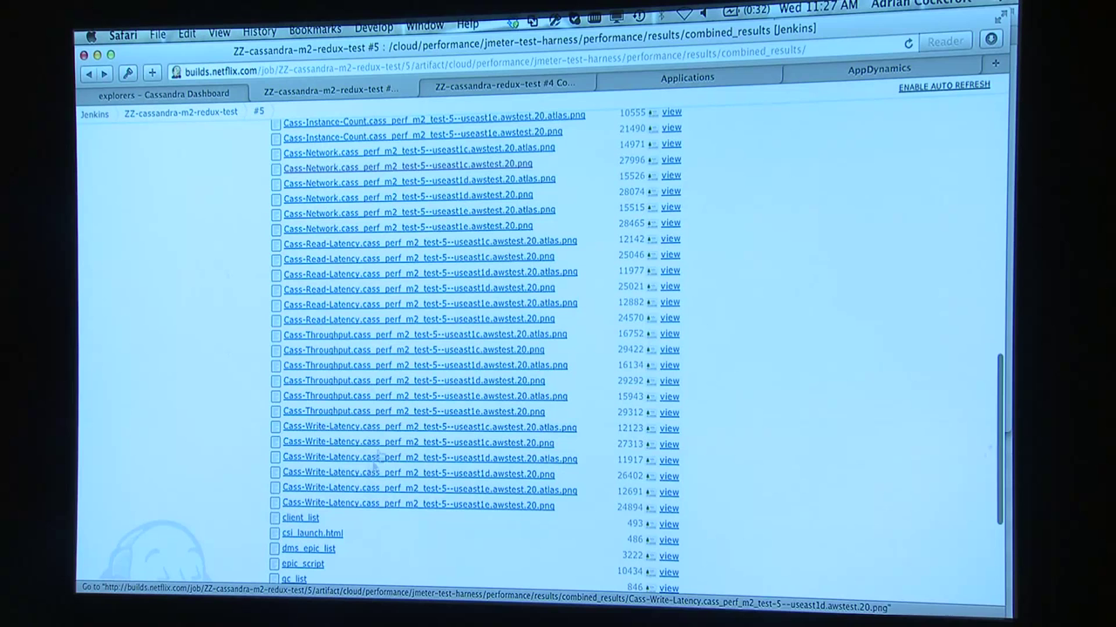
left_click(411, 349)
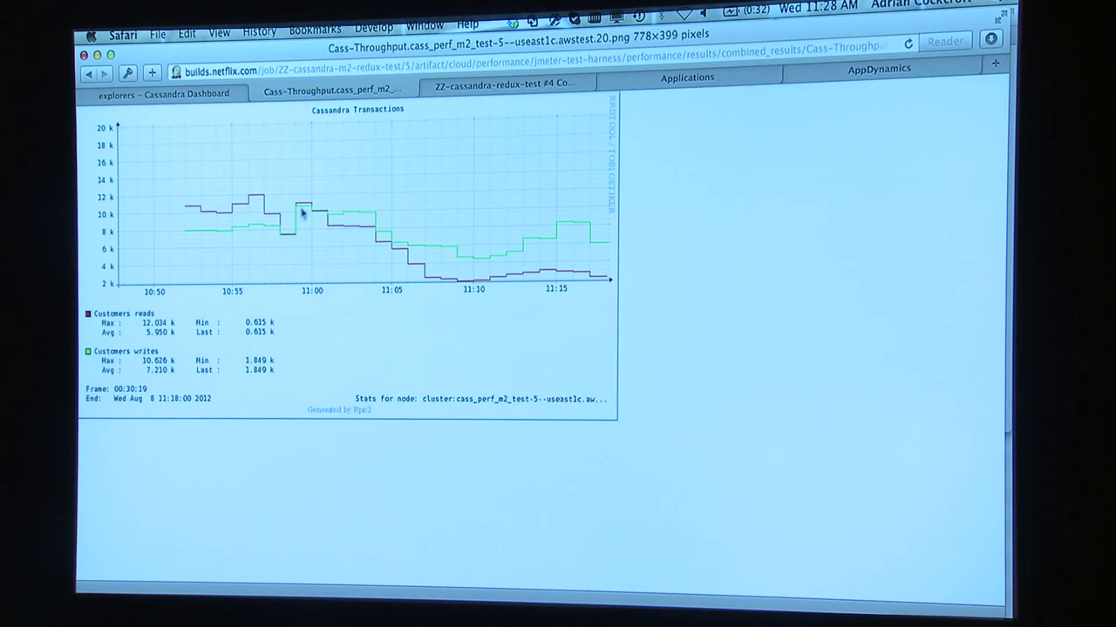
mouse_move(533, 292)
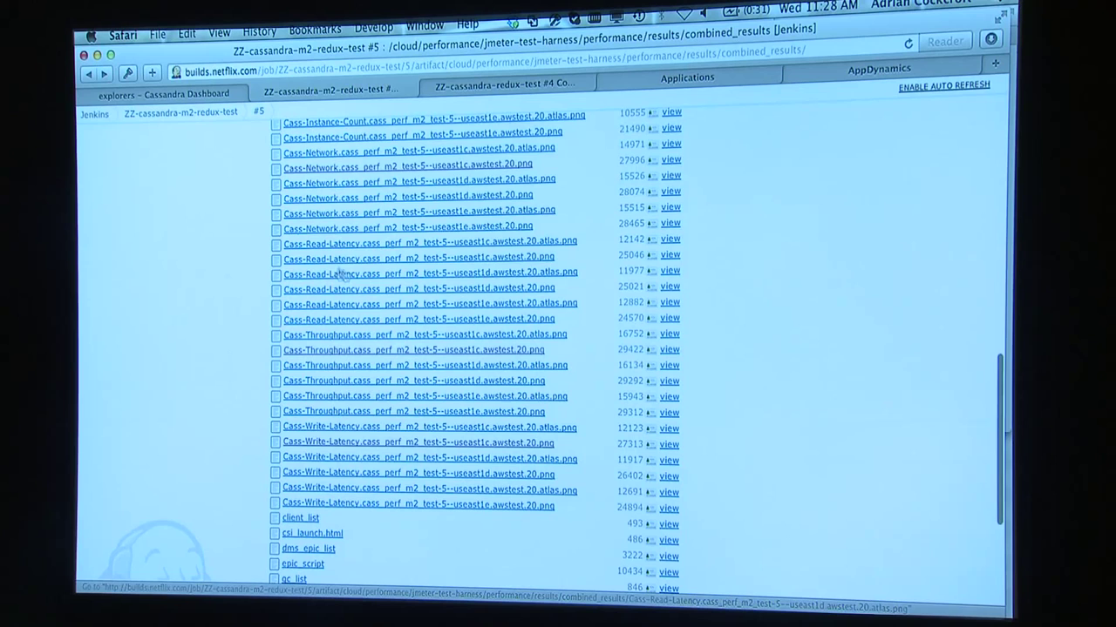
View the m2 cluster's Cass-Read-Latency graph from the combined results
left_click(410, 272)
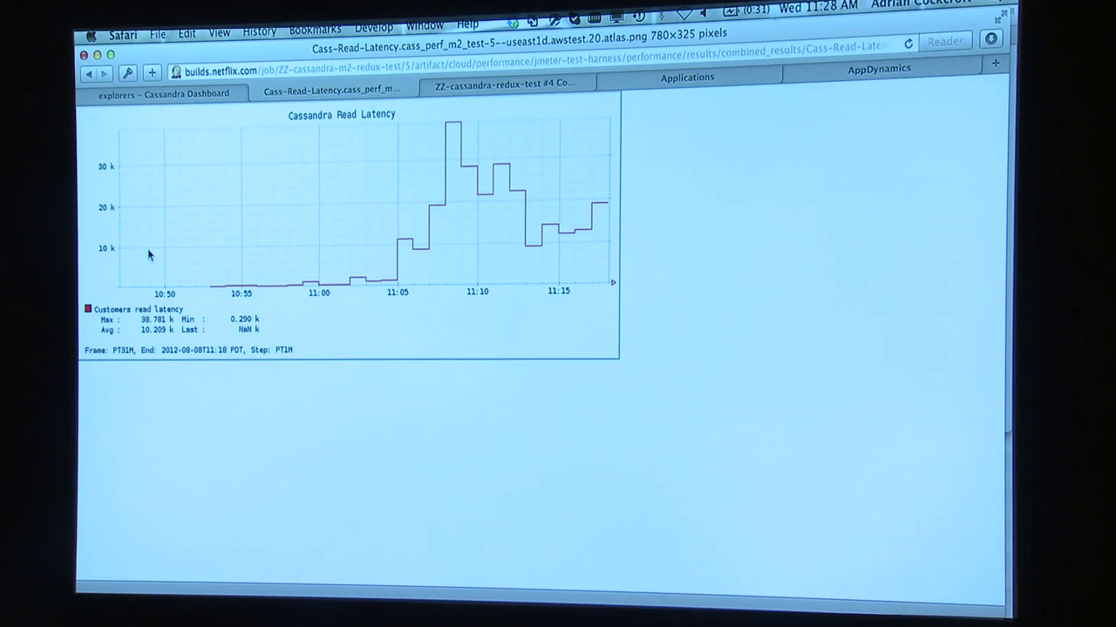
mouse_move(462, 195)
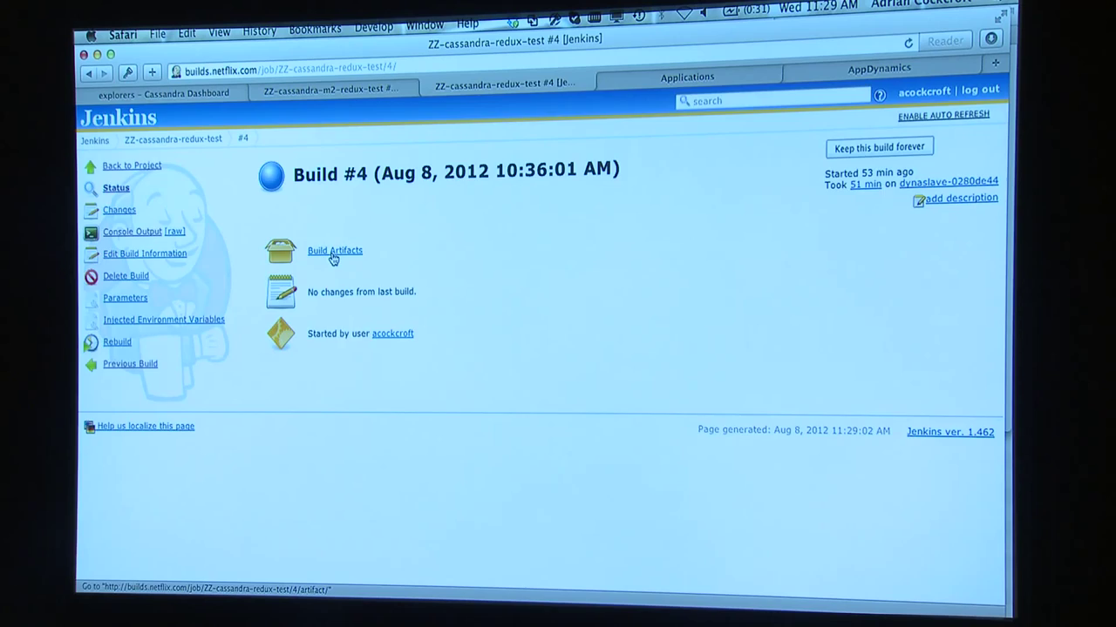
Browse build #4's combined_results and view the test-4 cluster's Cass-Read-Latency graph
left_click(335, 251)
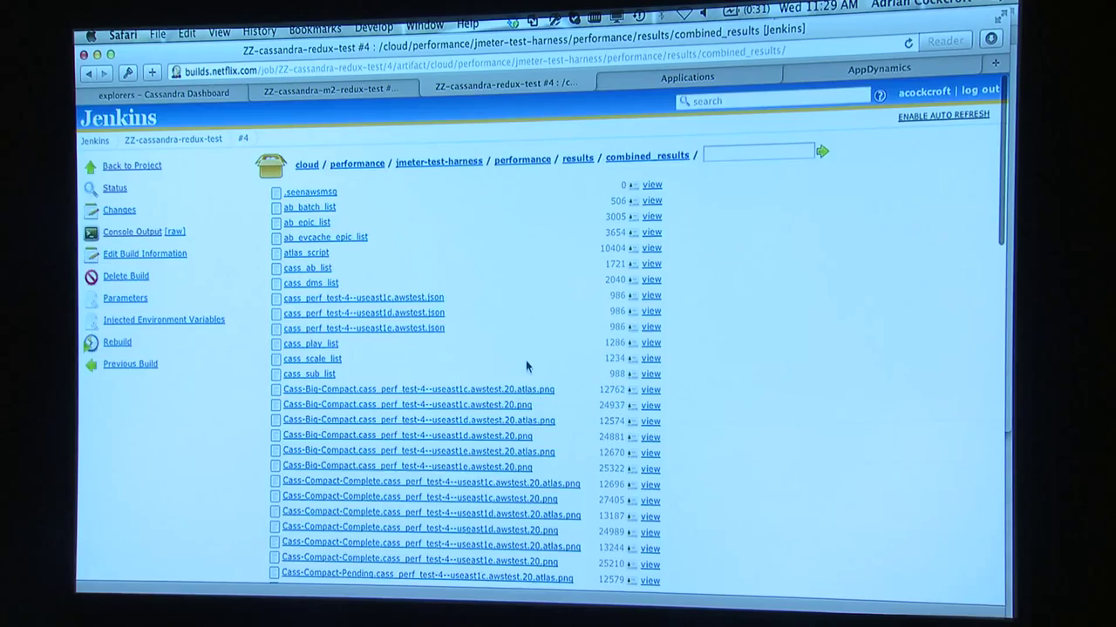
scroll("down", 3)
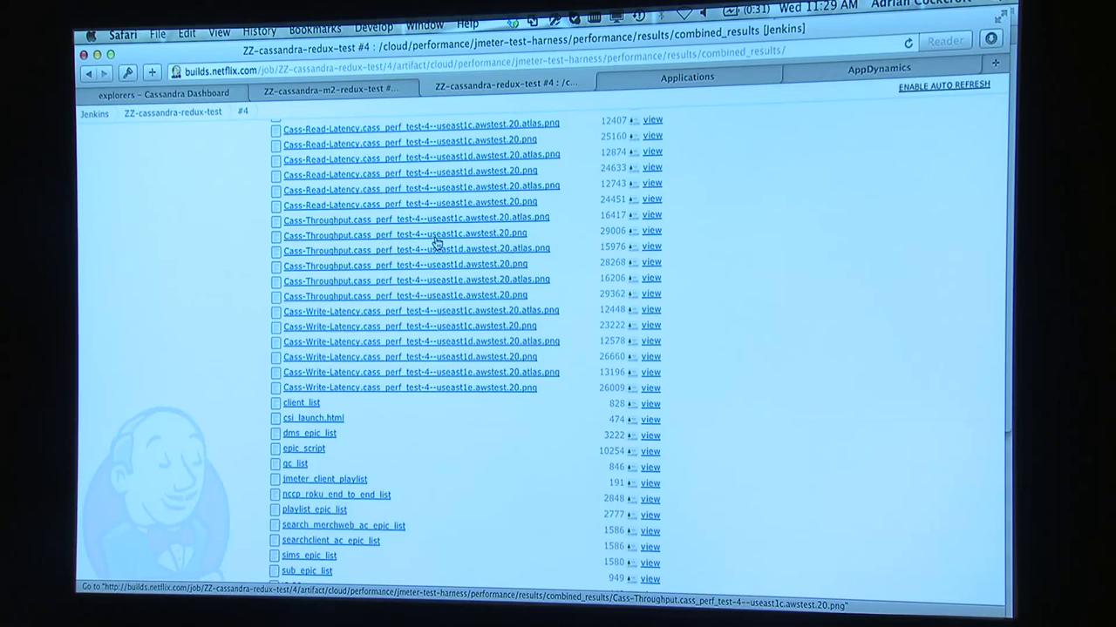
left_click(419, 139)
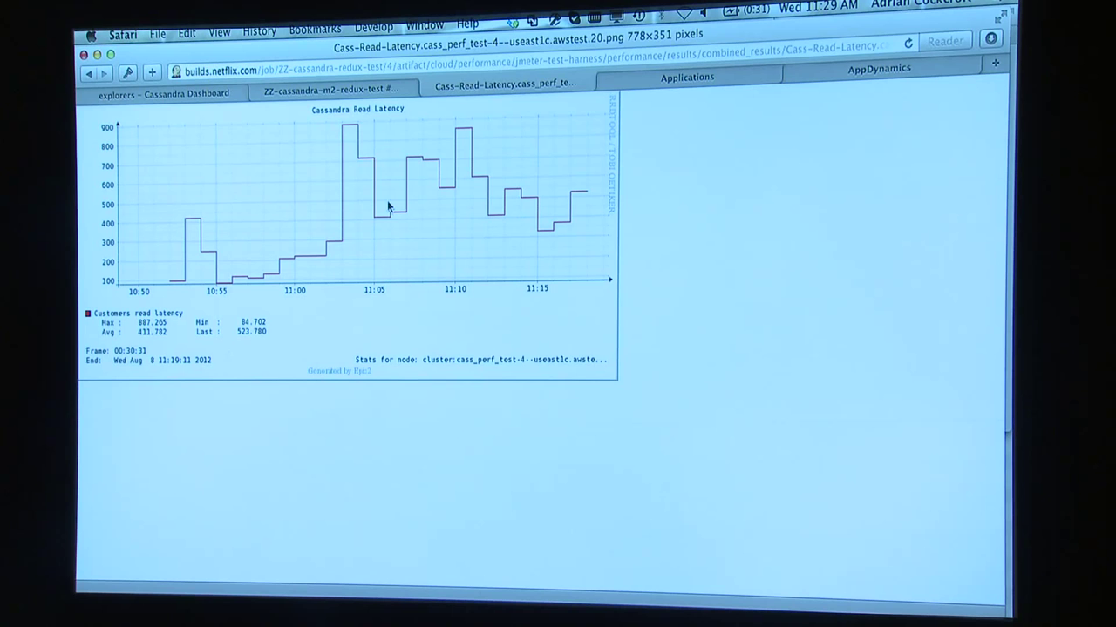
mouse_move(366, 224)
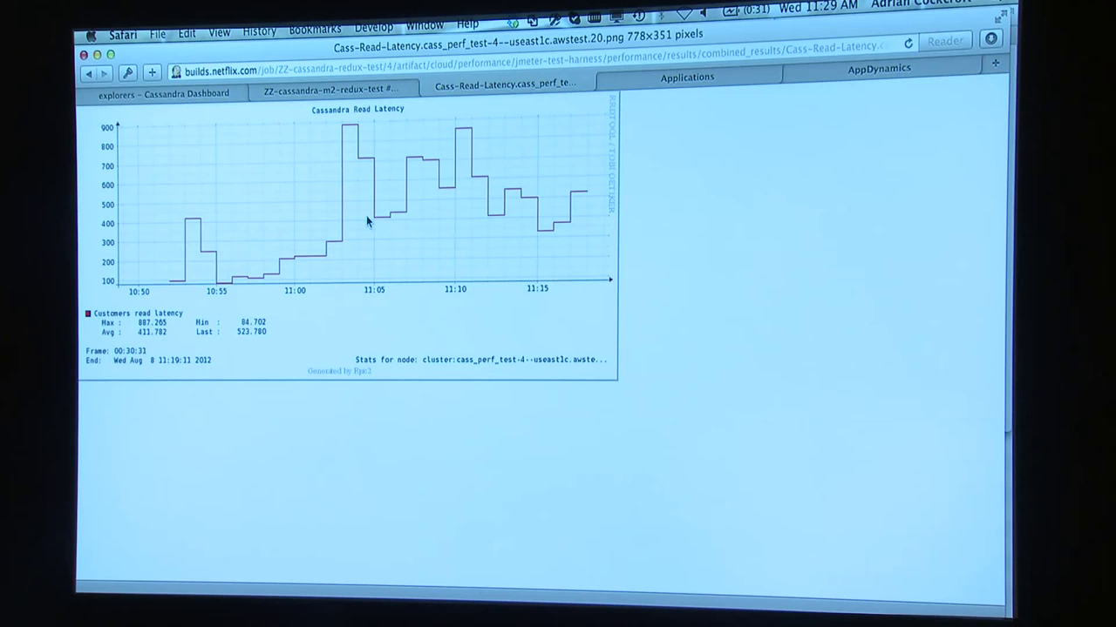